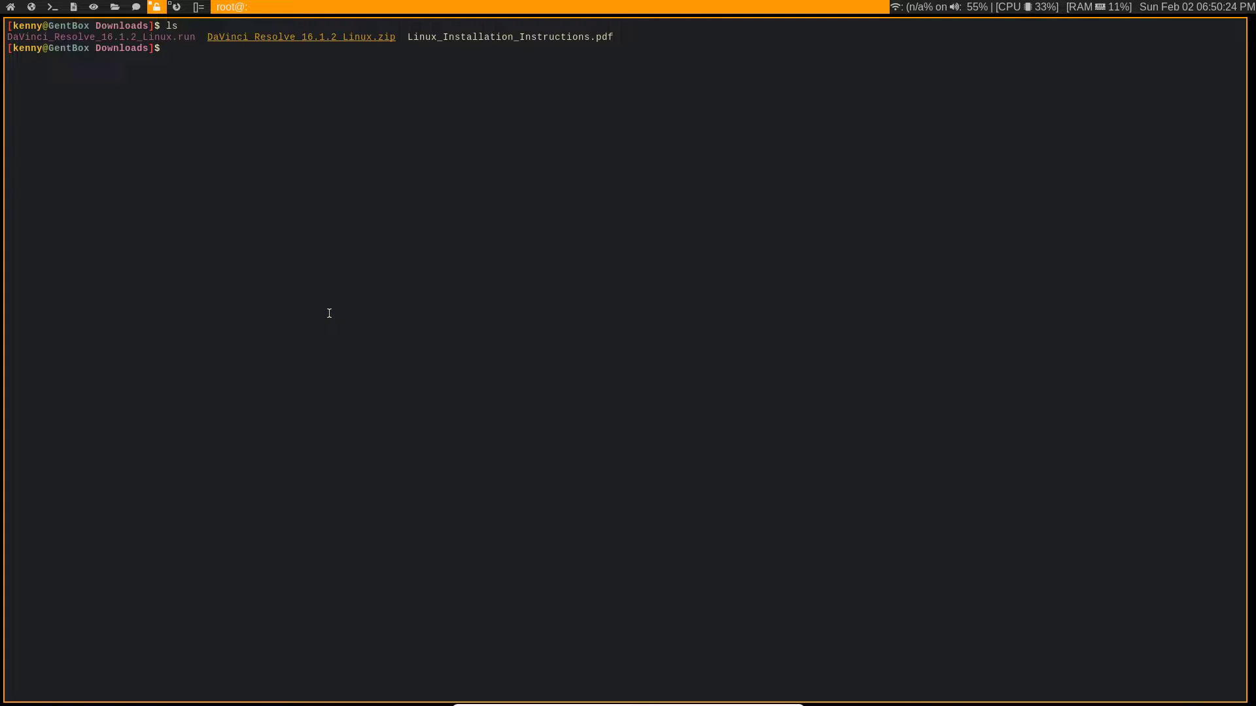
Discard the half-typed nvidia-driver emerge command, then run cd ~ and ls -a.
type("sudo USE=\"driver\" emerge x11-drivers/nvidia-driver")
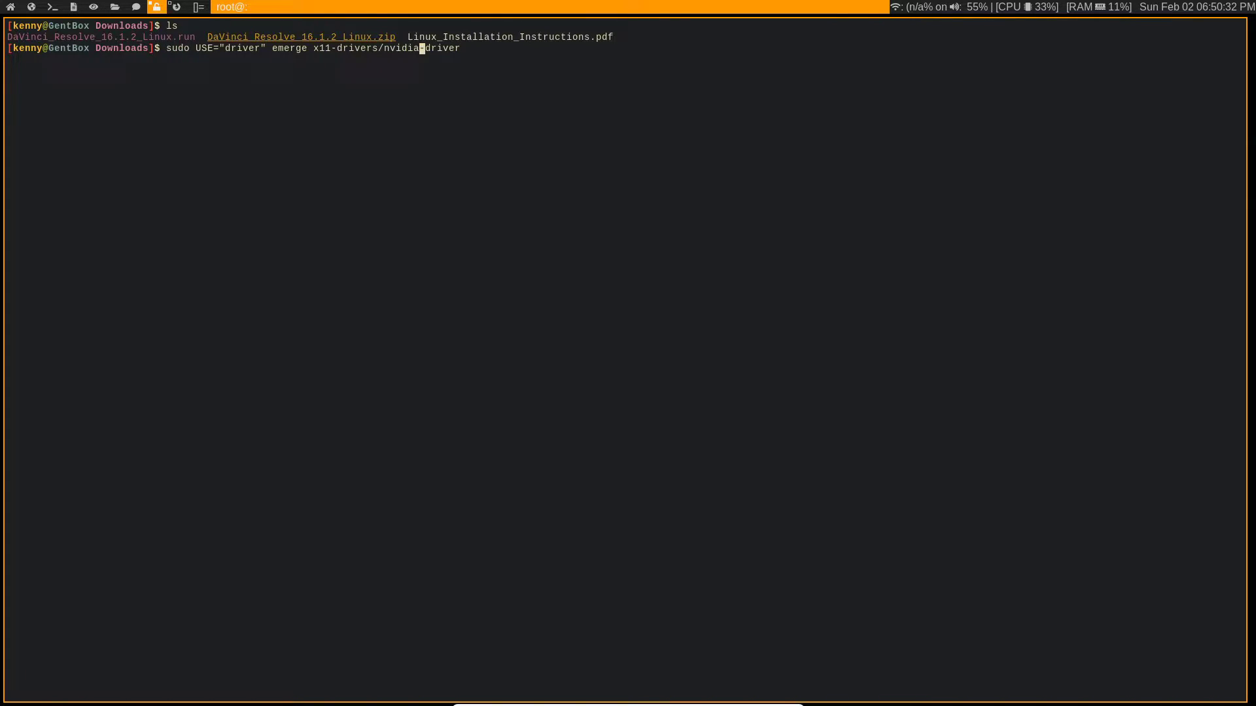
type("sdsaf")
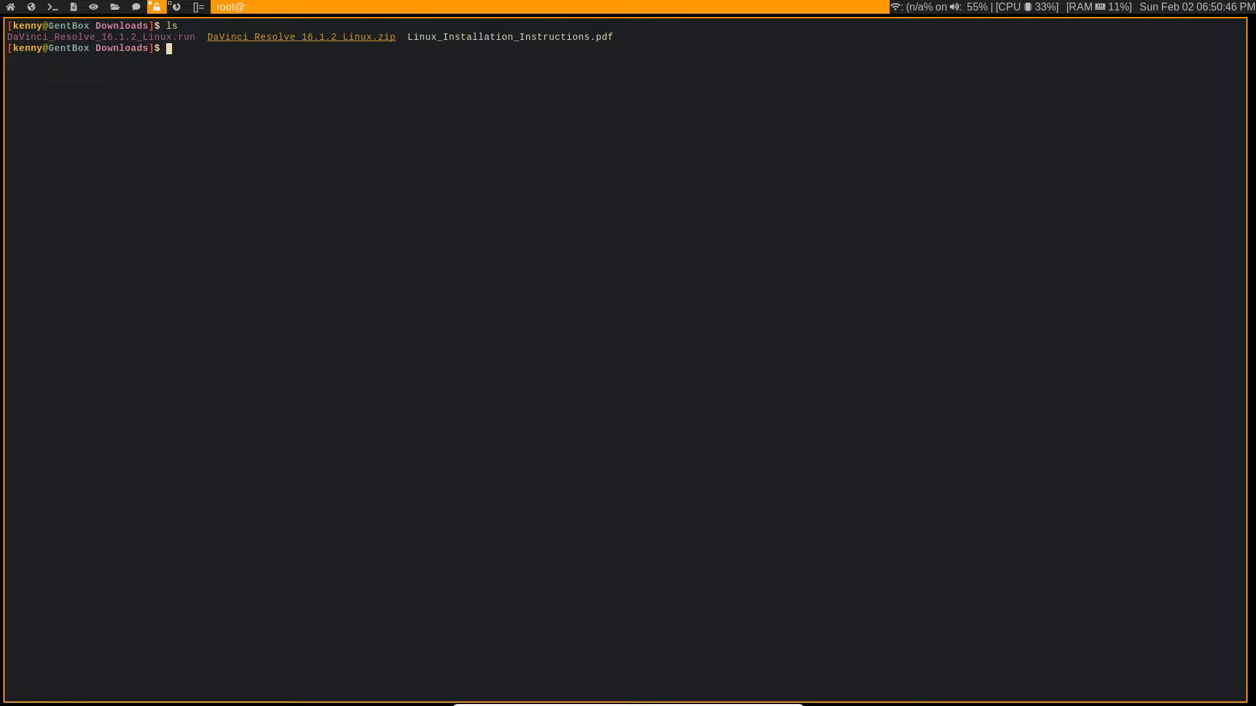
type("cd ~")
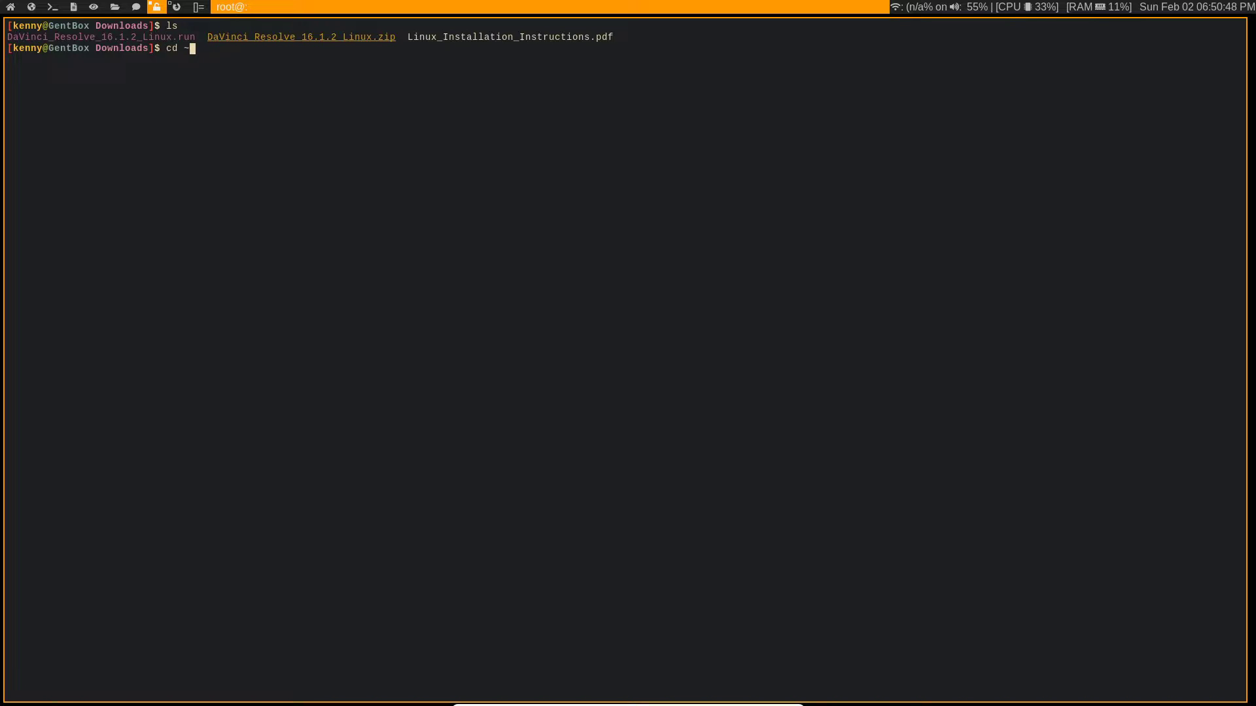
type("ls -a")
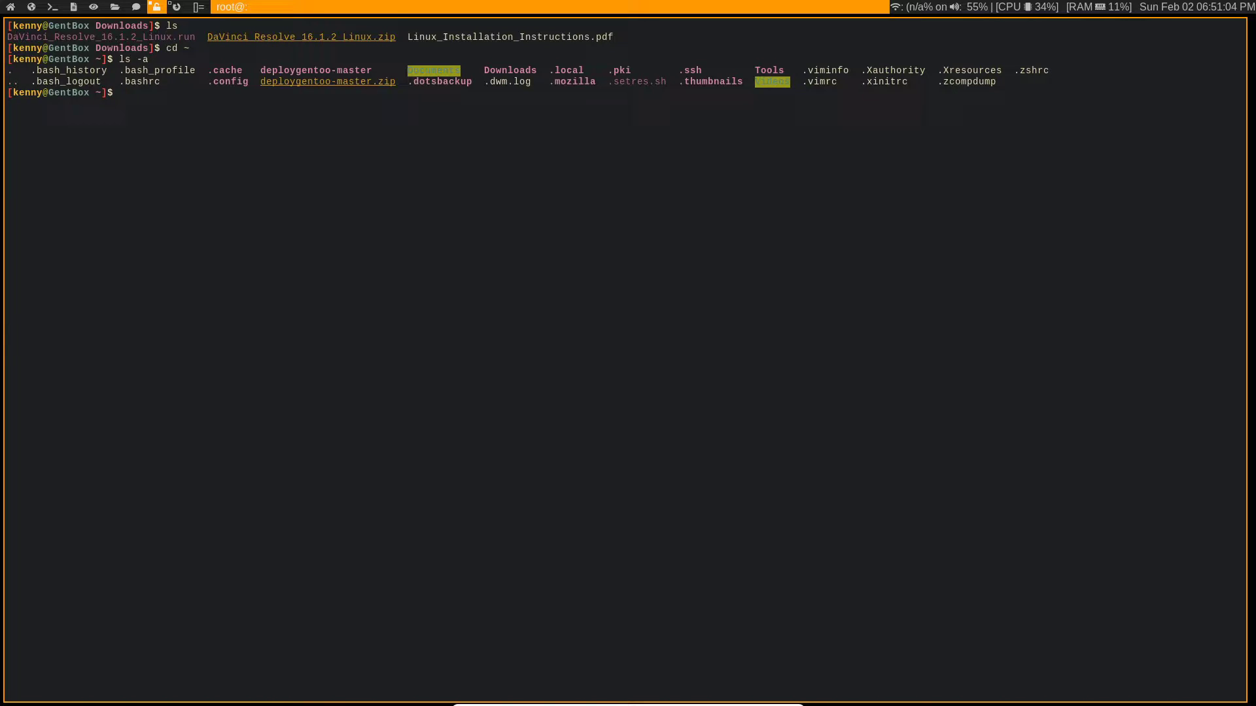
Run vim .bashrc to load the shell config beside the terminal.
type("vim .bashrc")
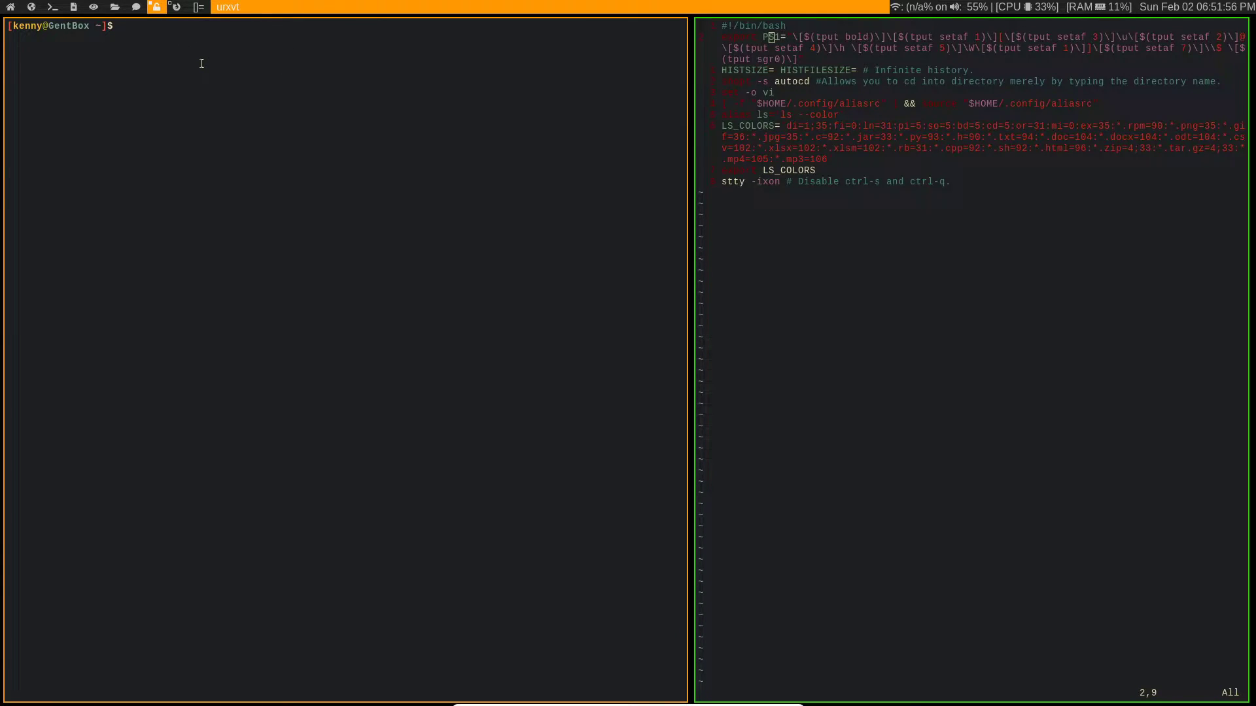
Enter Downloads/, print its path with pwd, then return home with cd.
type("cd Downloads/")
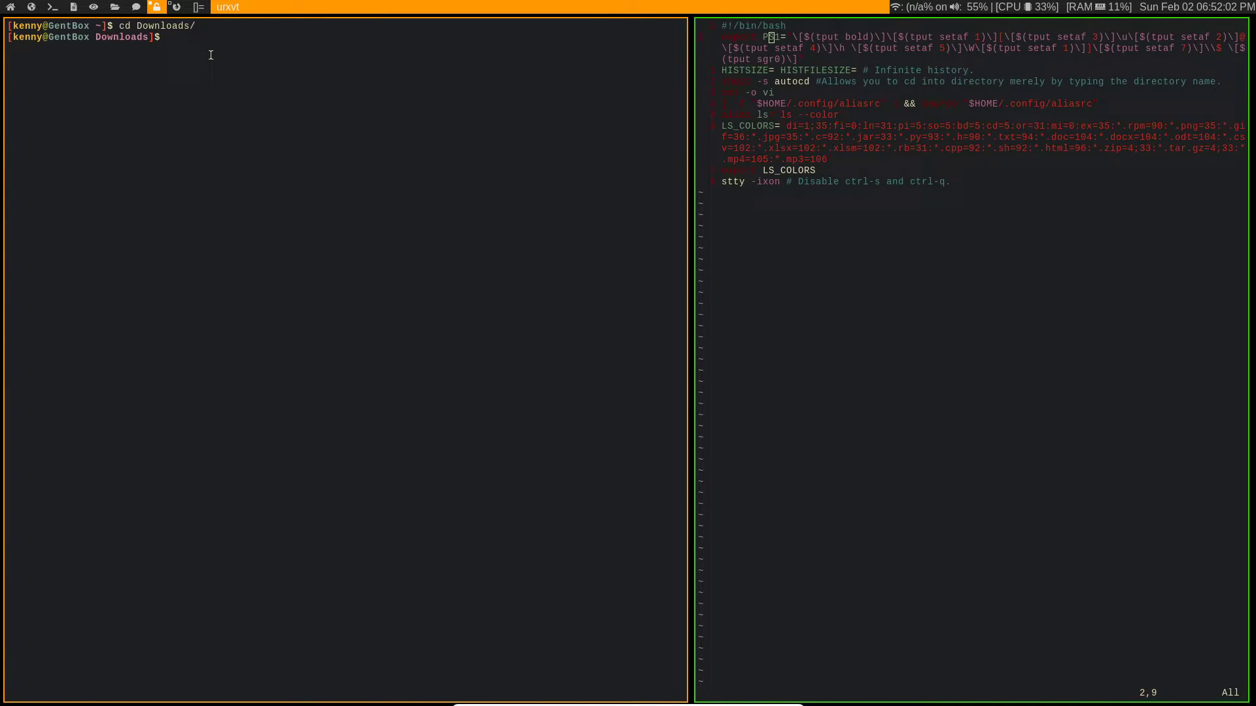
type("pwd")
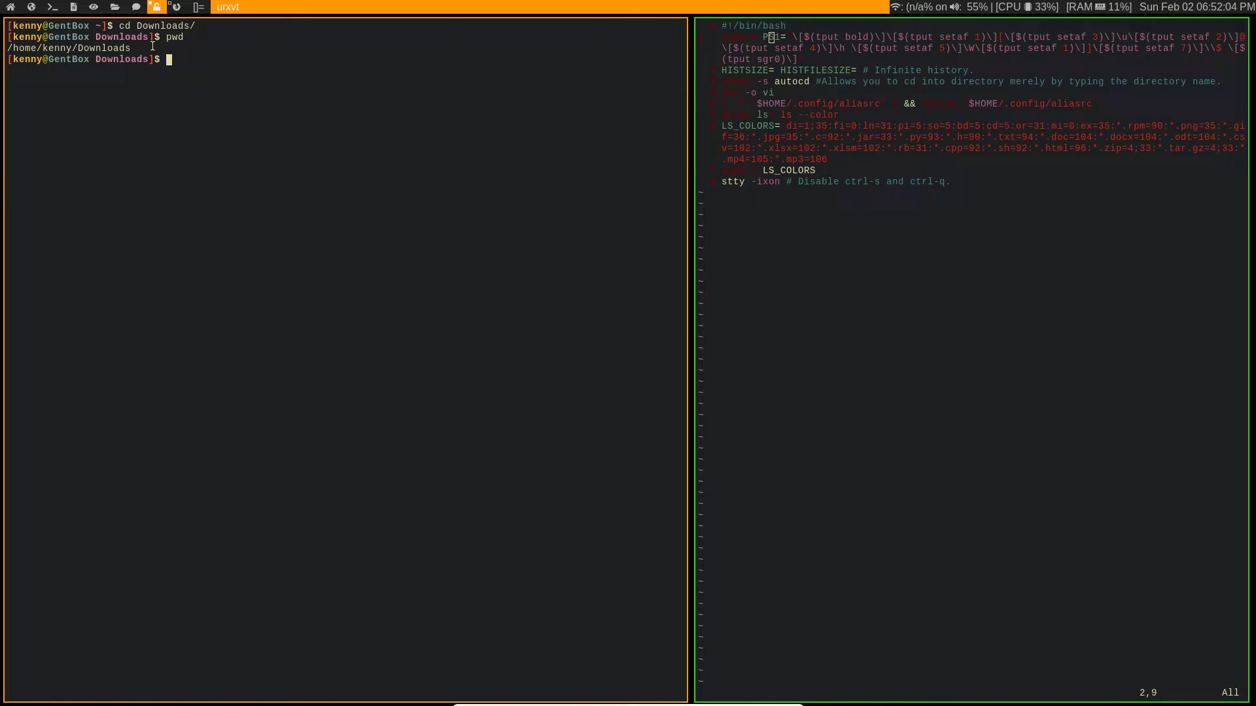
type("cd")
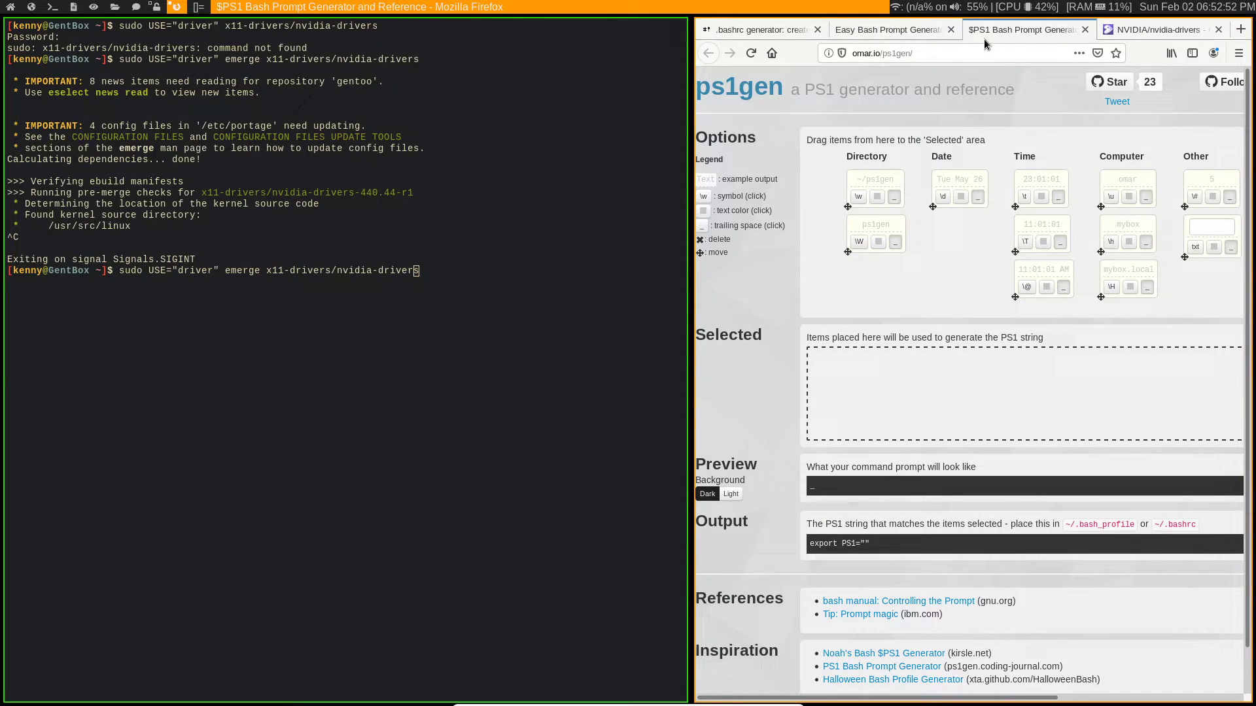
View the EzPrompt page, then the bashrc generator page in Firefox.
left_click(887, 30)
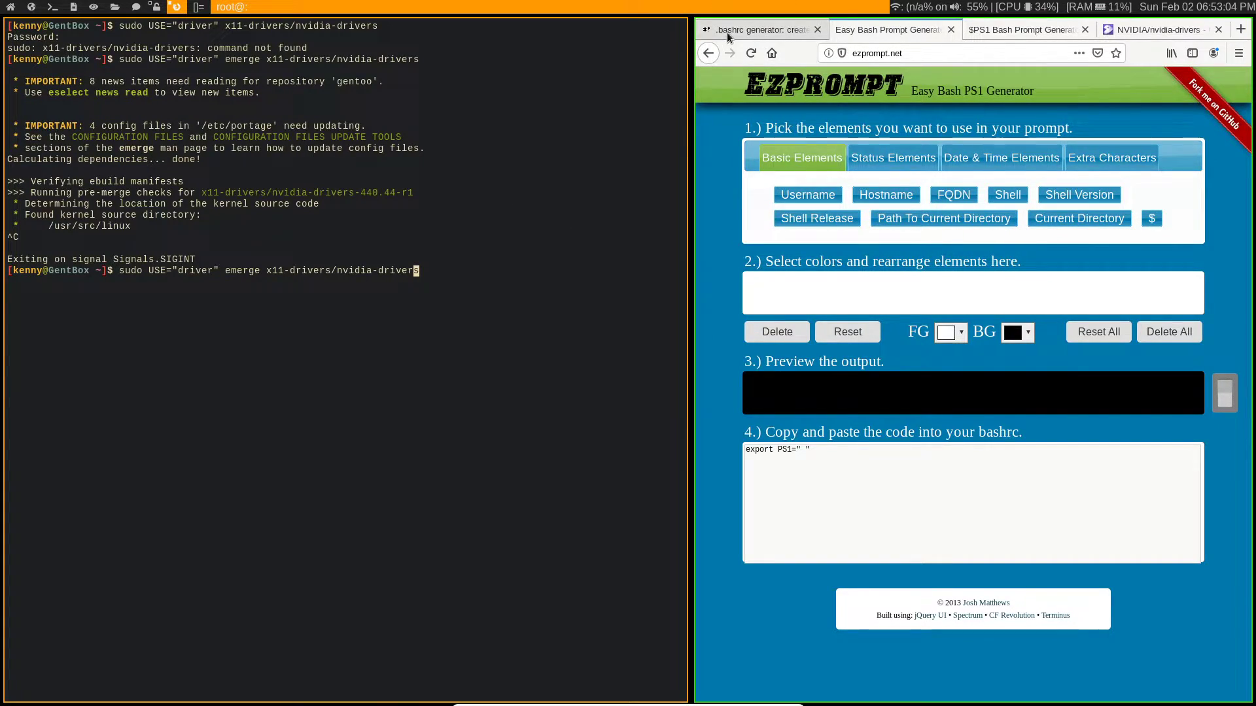
left_click(753, 30)
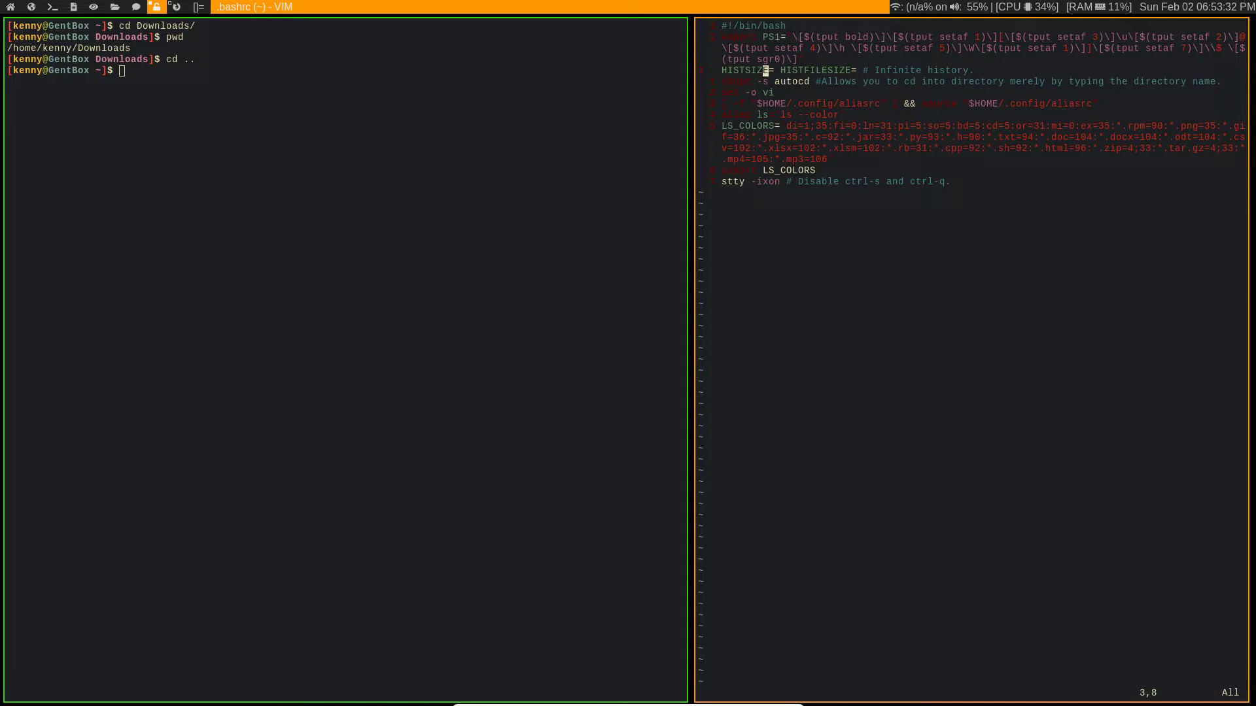
Move to HISTFILESIZE in Vim, then list home files with ls and ls -a.
key("l")
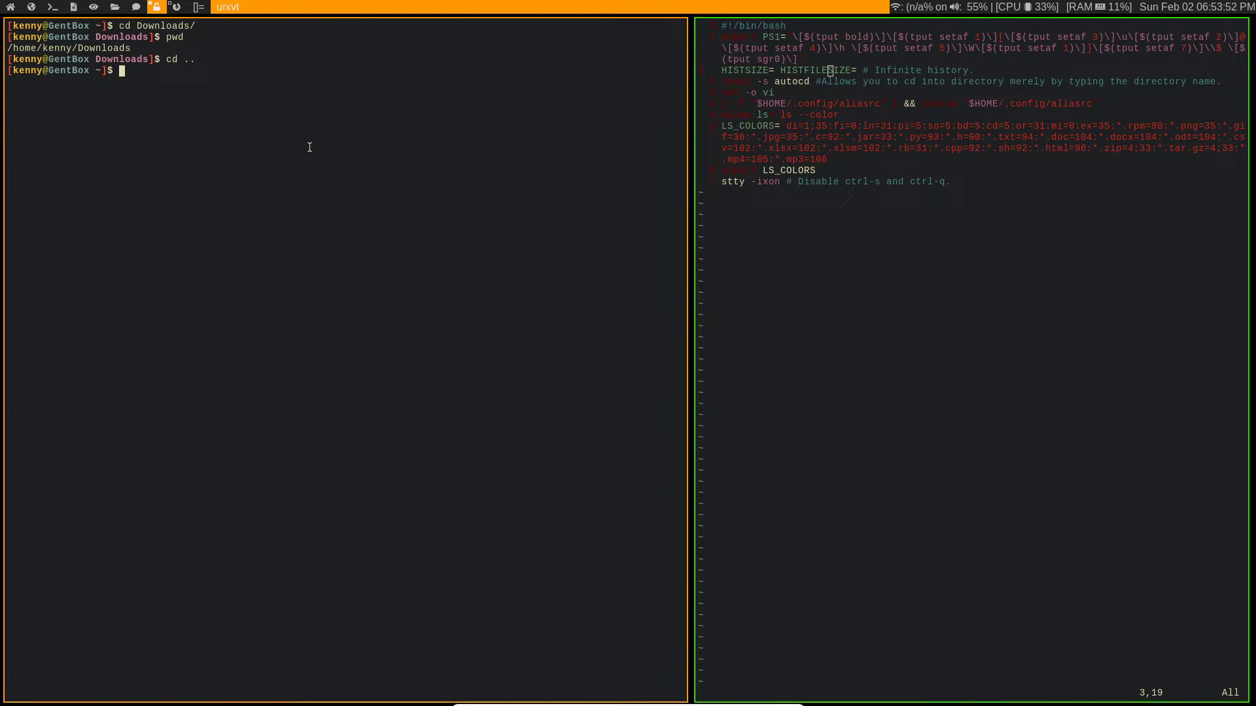
type("ls")
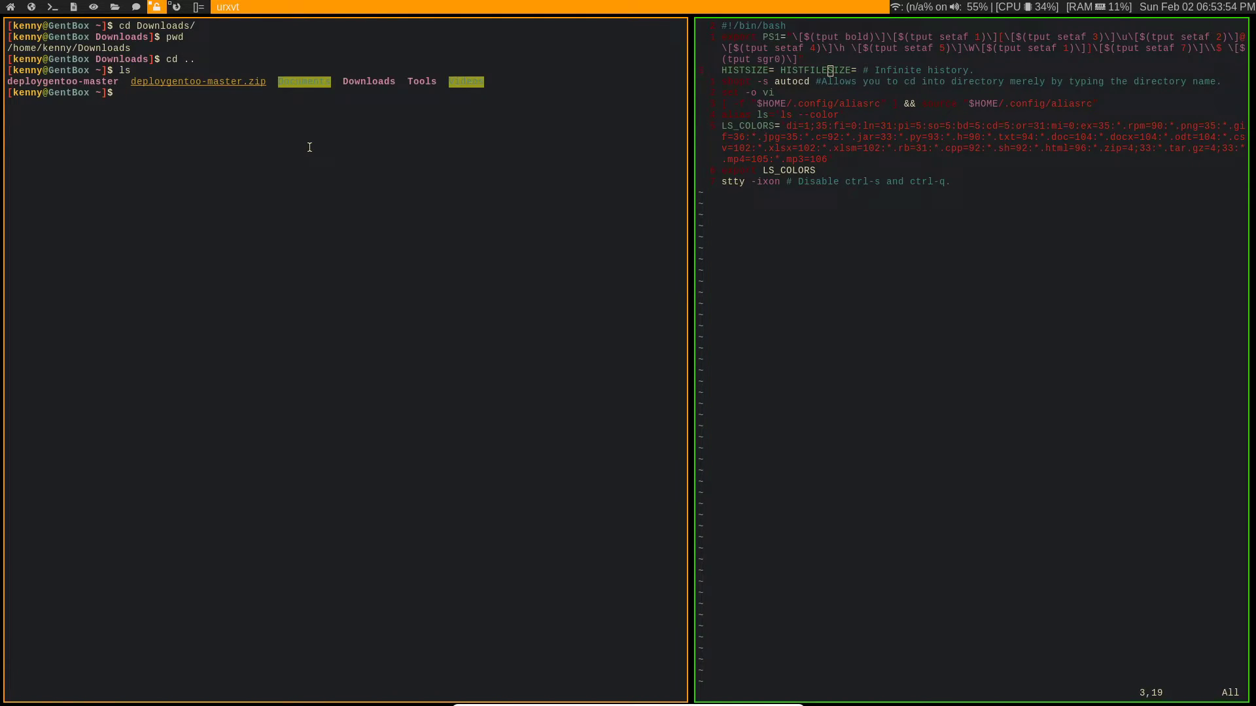
type("ls -a")
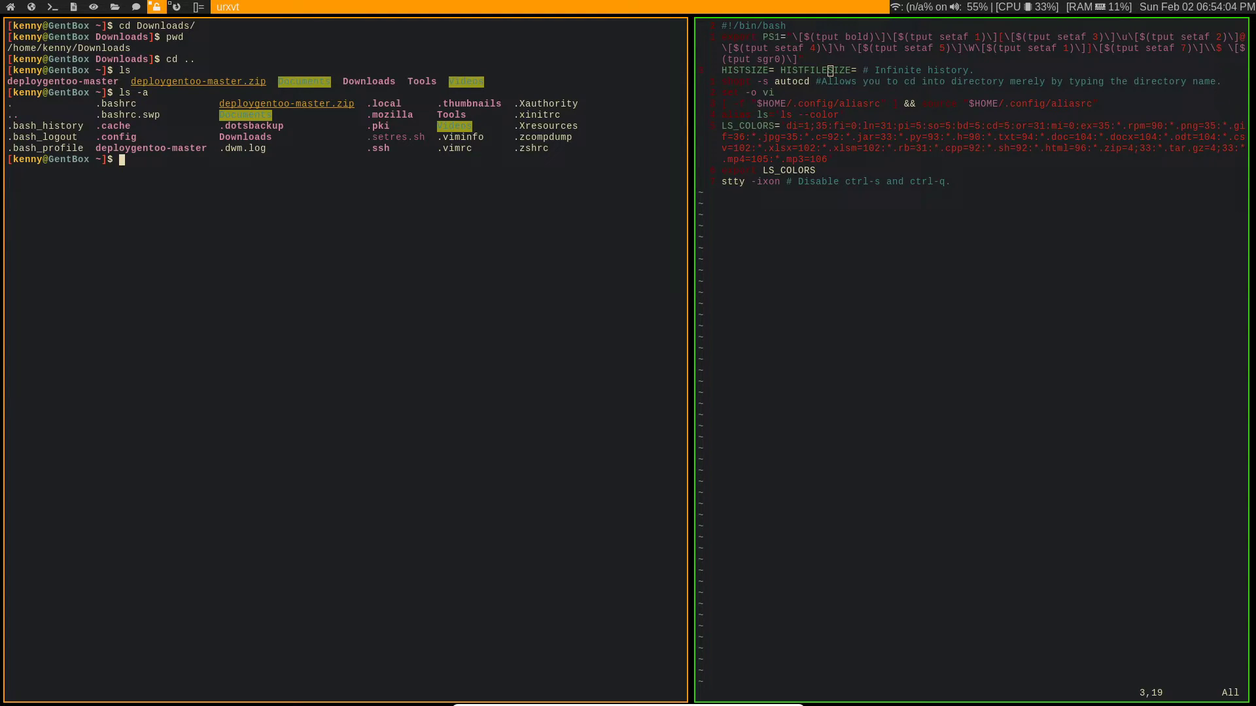
Open .bash_history in Vim and search it for 'emerge'.
type("vim .basr")
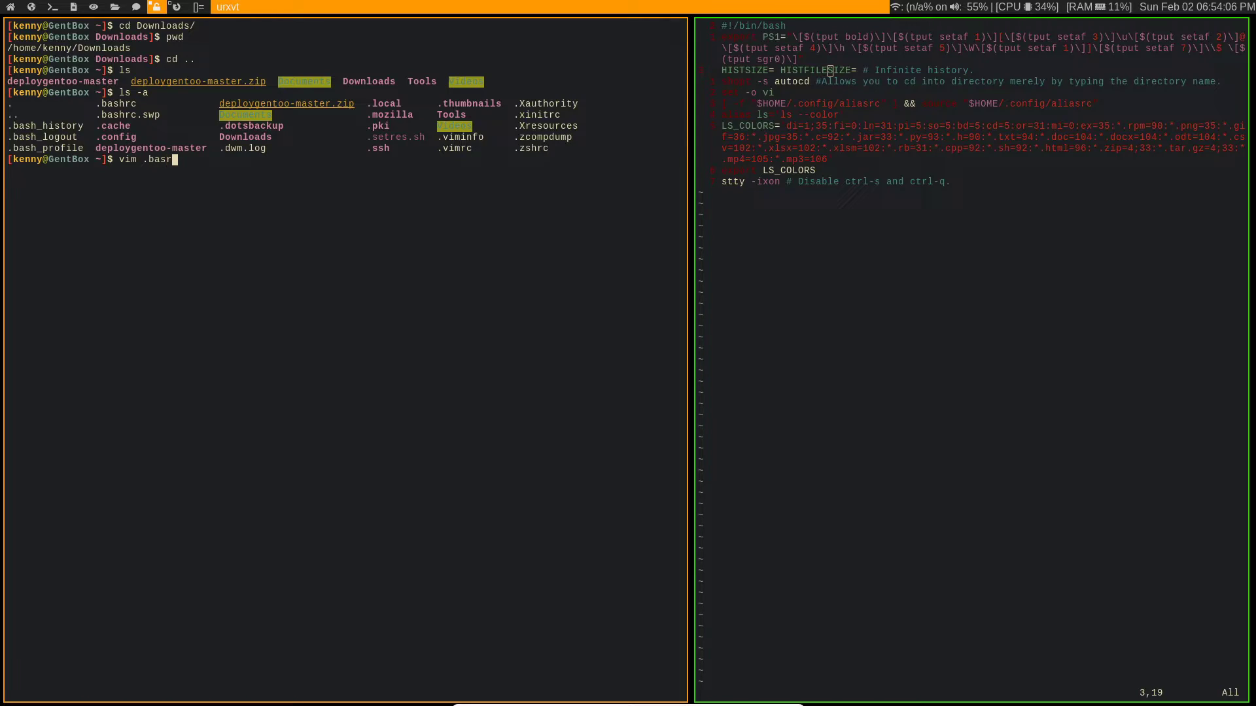
type("h_")
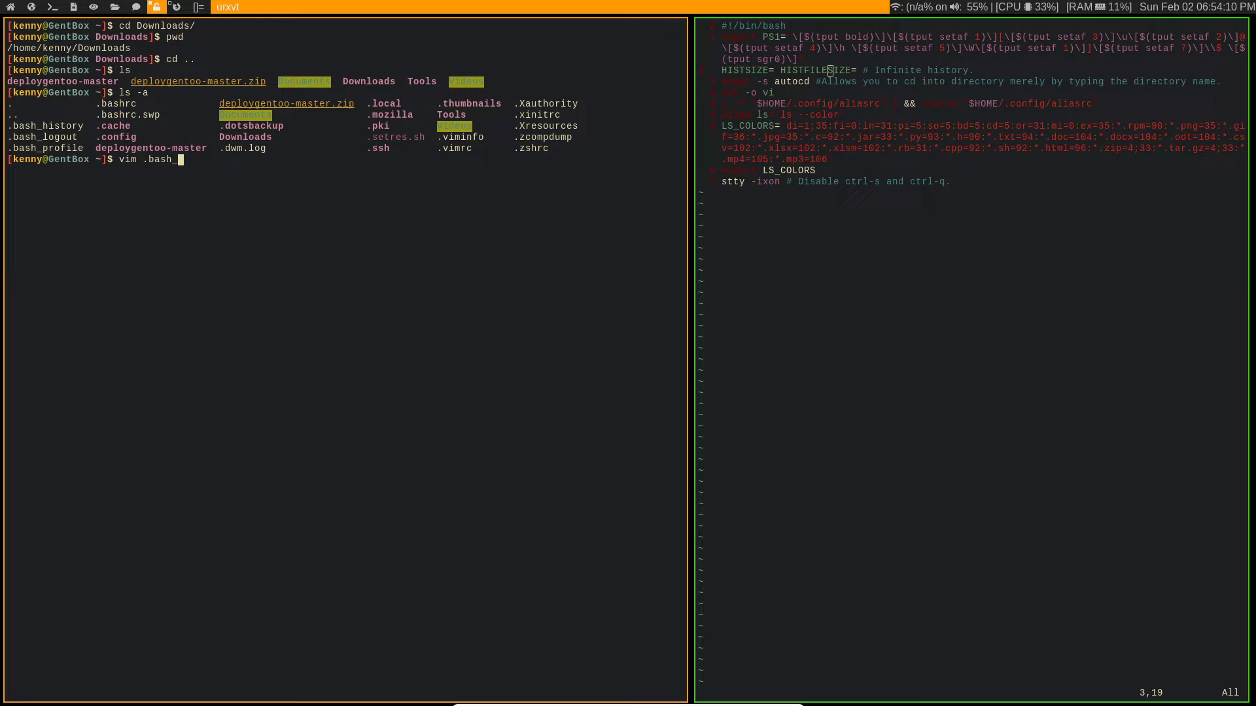
type("istory")
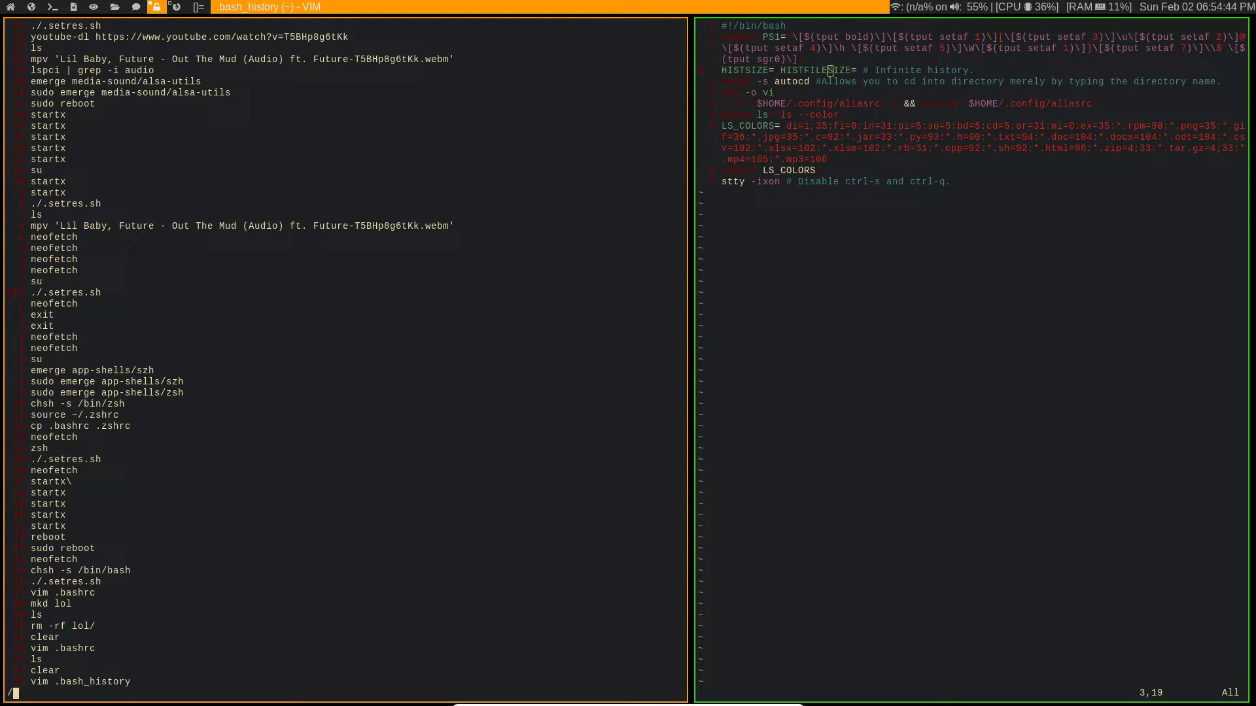
type("/eme")
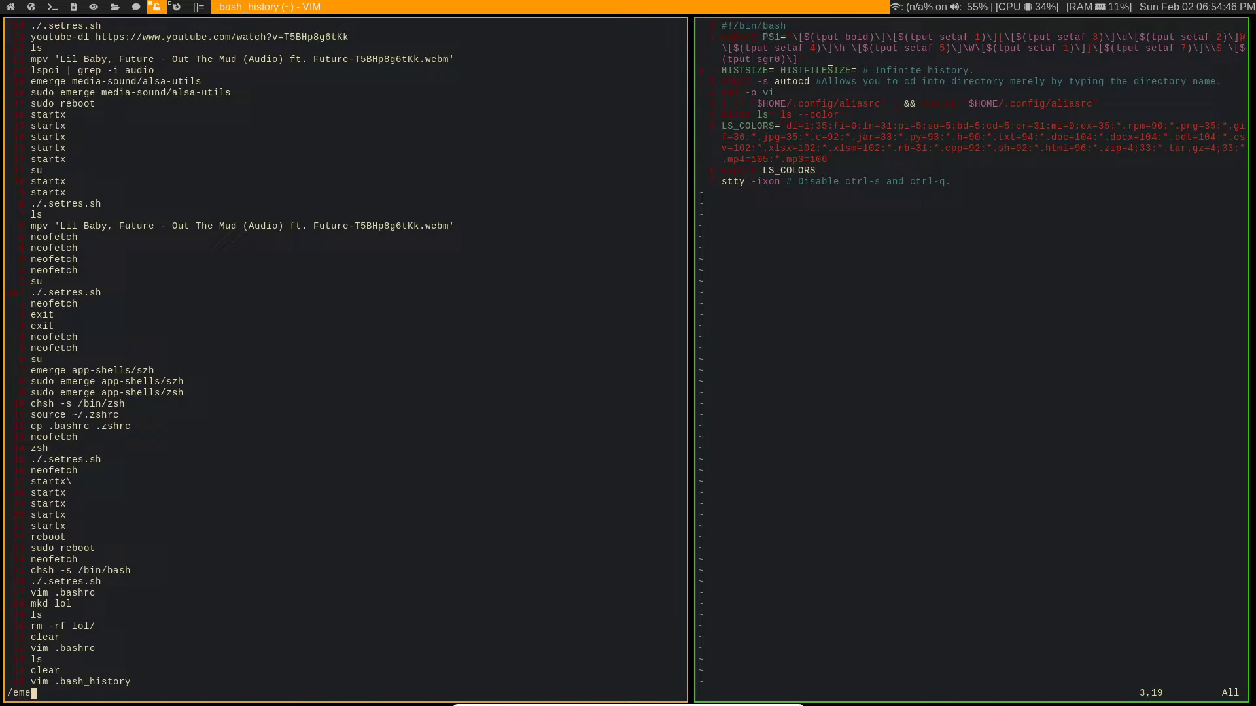
type("rge")
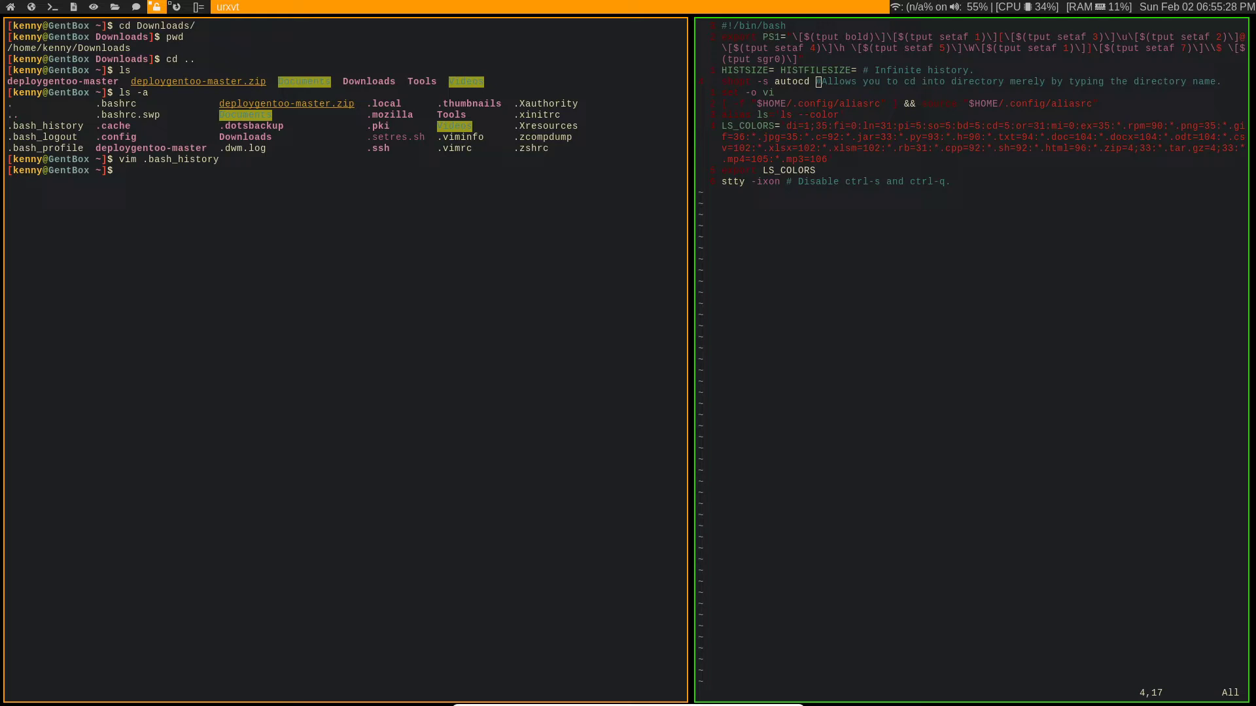
mouse_move(362, 222)
type("ls")
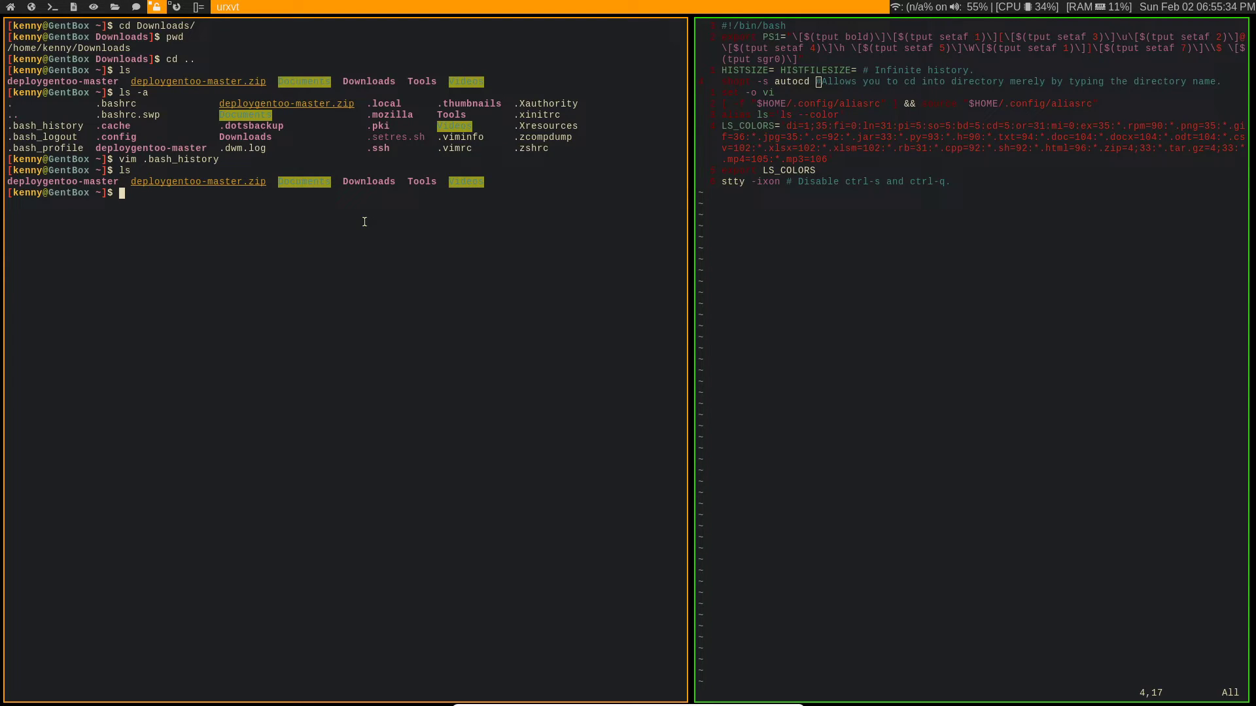
Run cd and cd .. around entering Downloads by name via autocd.
type("cd")
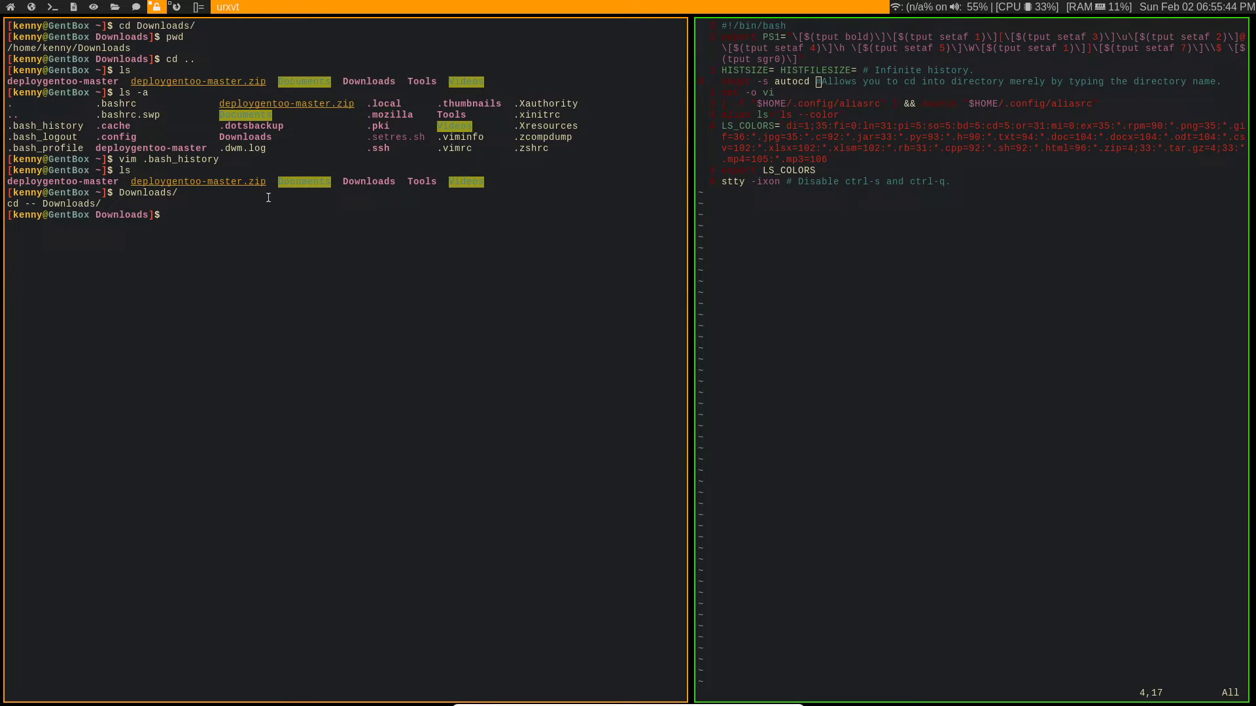
mouse_move(363, 243)
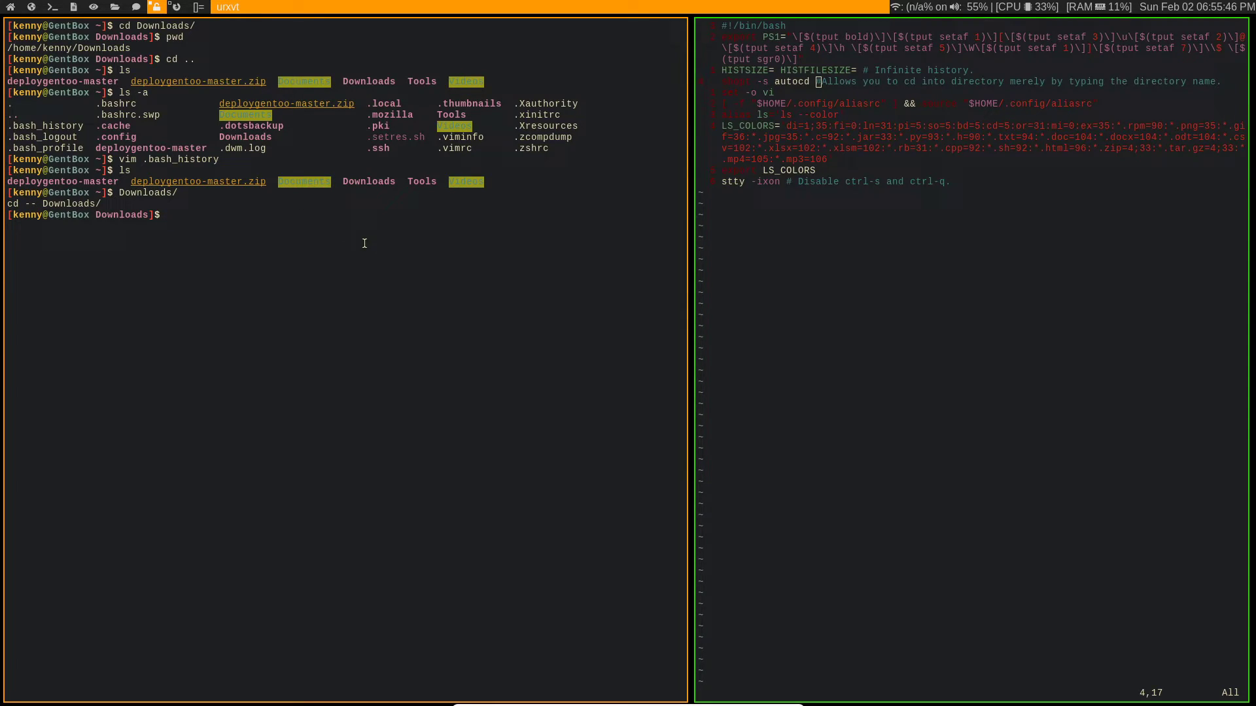
type("cd ..")
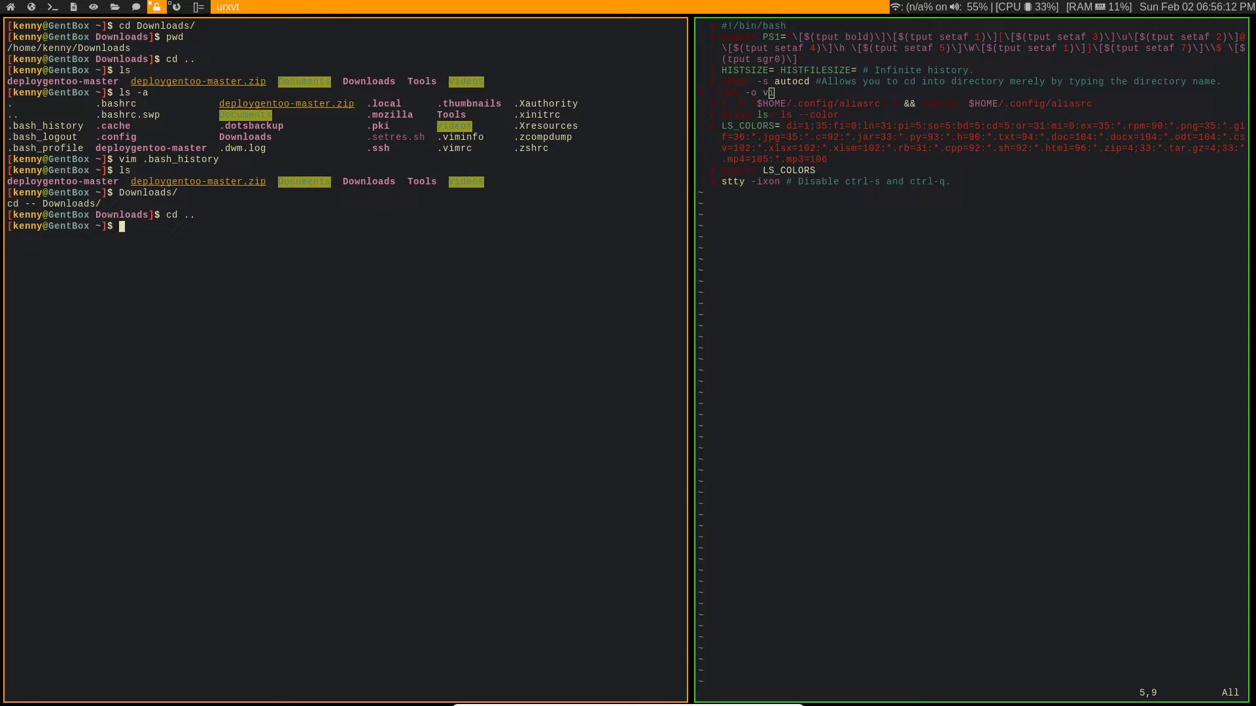
Type vim .bash_history, mkd lol and repeated 'chsh -s /bin/bash' text at the prompt.
type("vim .bash_history")
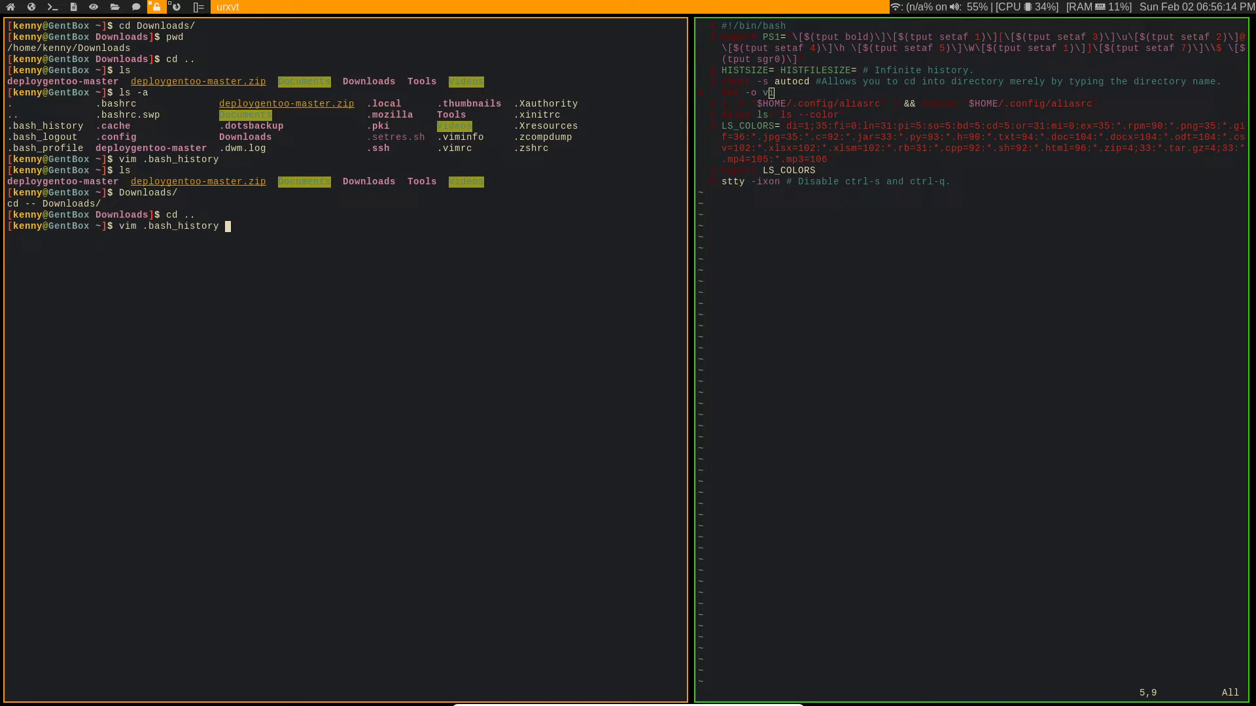
type("mkd lol")
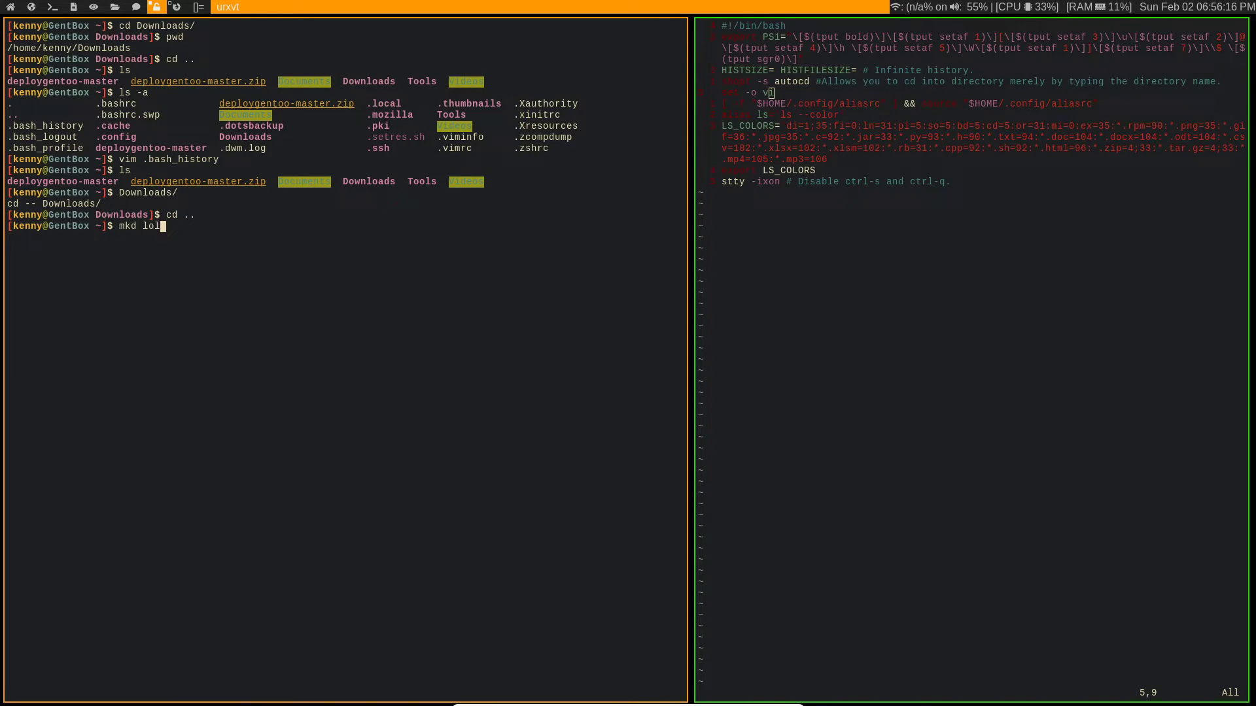
type("chsh -s /bin/bashchsh -s /bin/bashchsh -s /bin/bashchsh -s /bin/bashc")
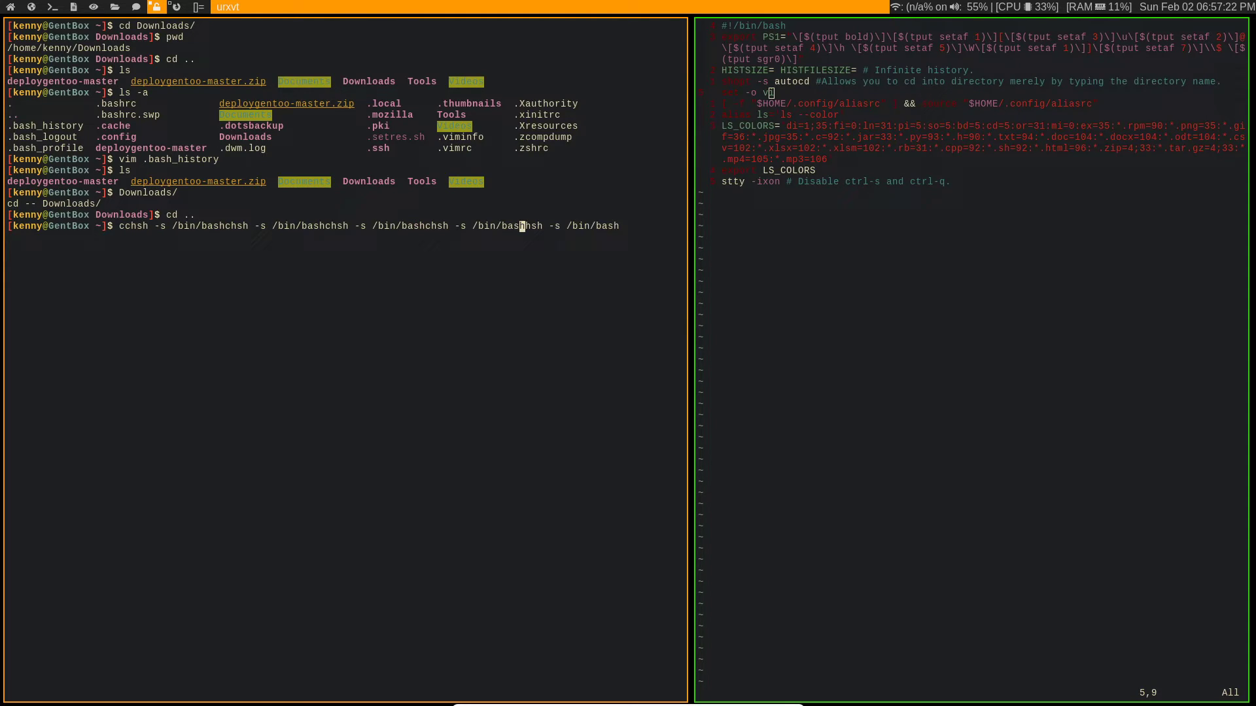
type("hsh -s /bin/bashchsh -s /bin/bash")
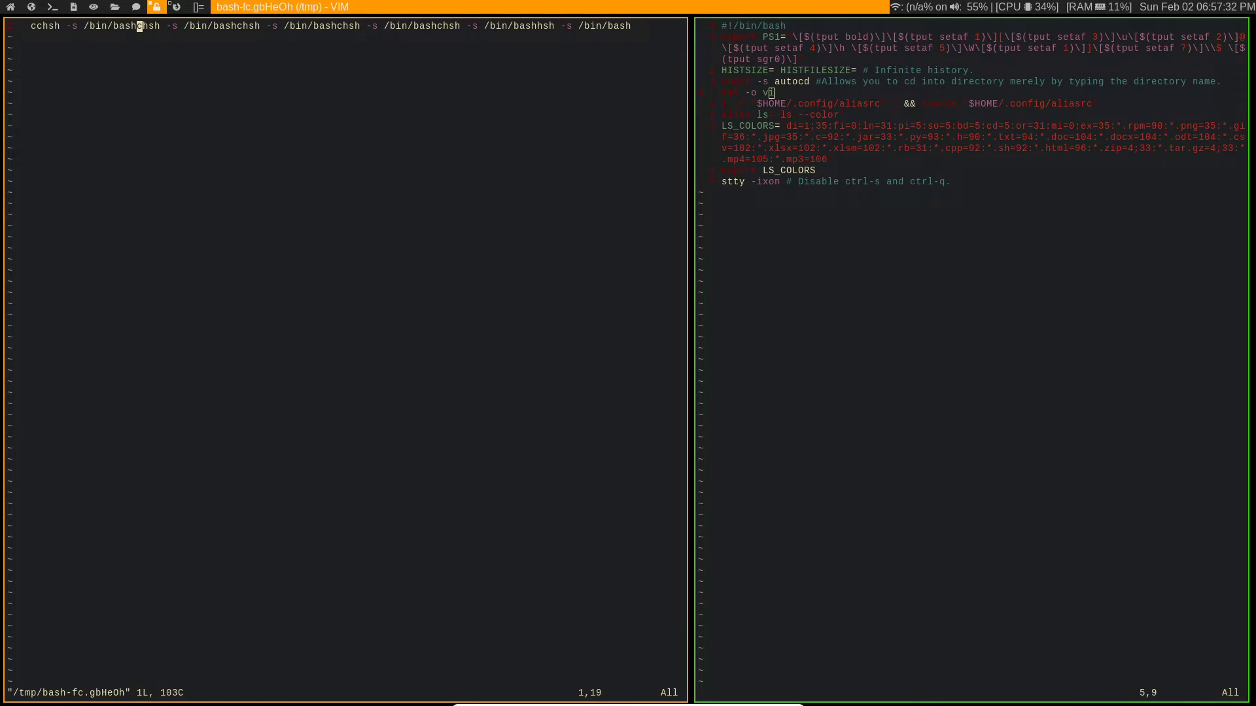
Save the edited command with :wq so it runs and fails, then type mkdir.
type(":wq")
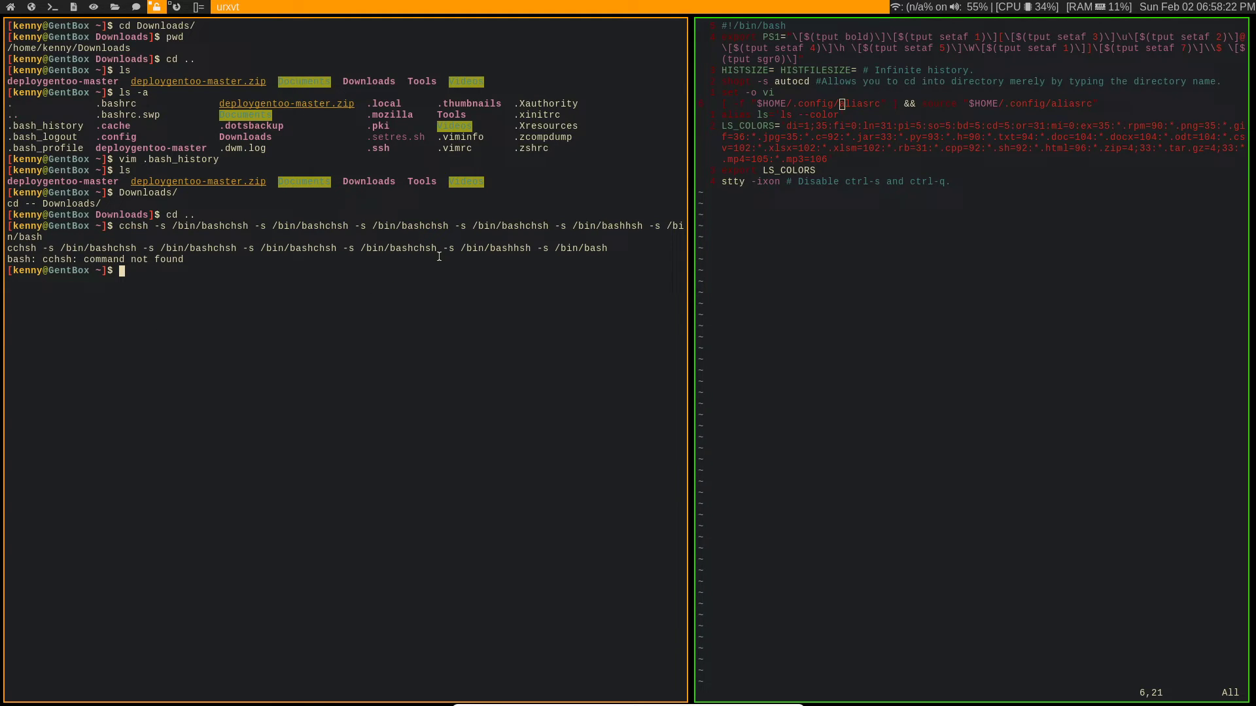
type("mkdir test")
type("ls")
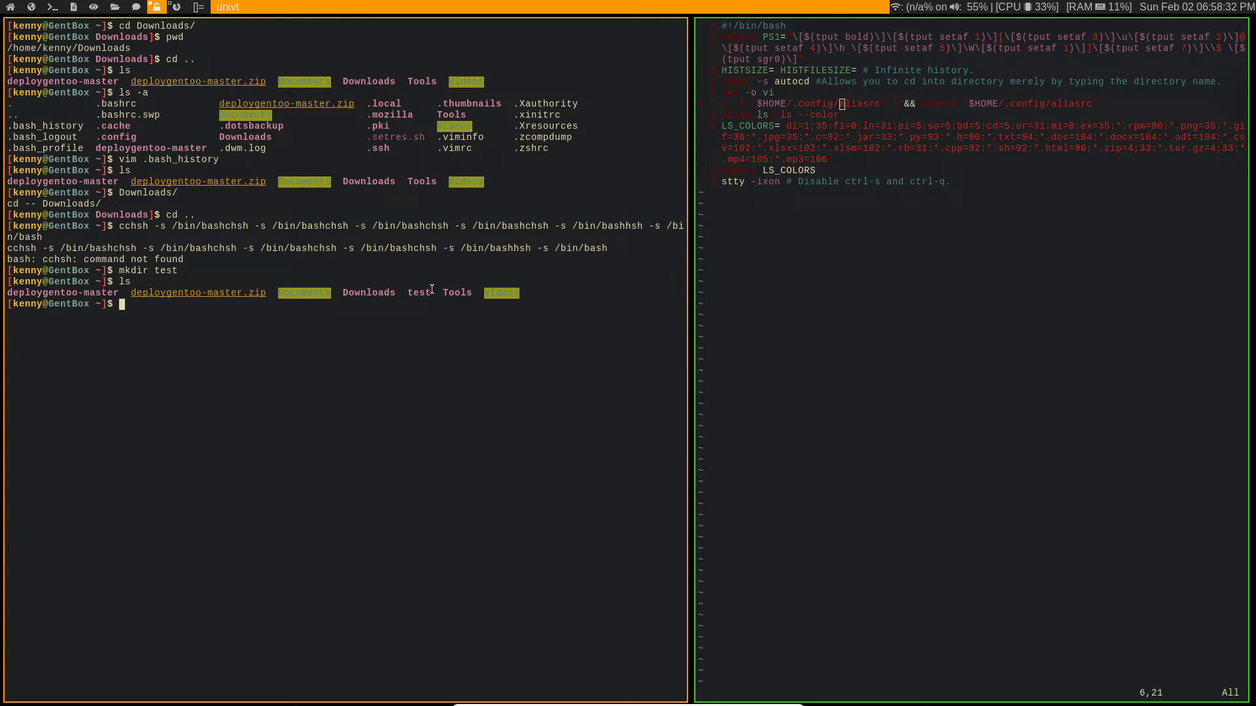
Remove test/ with rm, then rm -rf, recreate it with mkd, then type vim.
type("rm test/")
type("rm -")
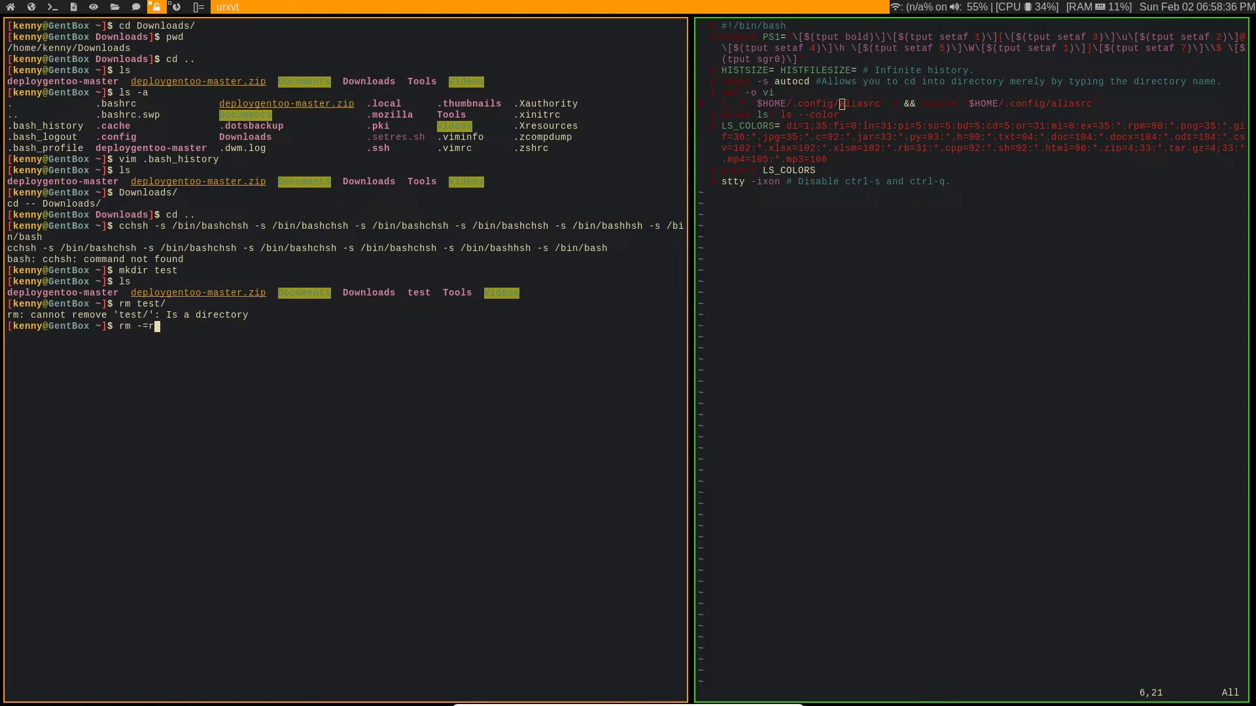
type("rf test/")
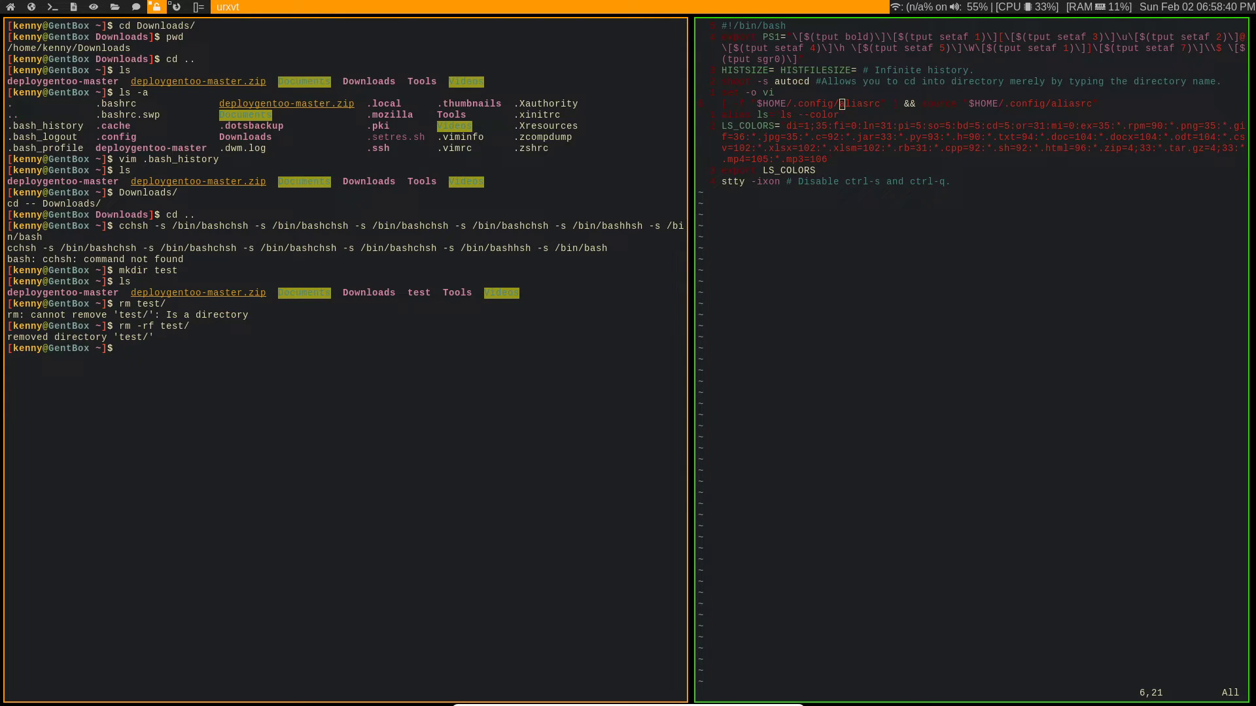
type("mkd test")
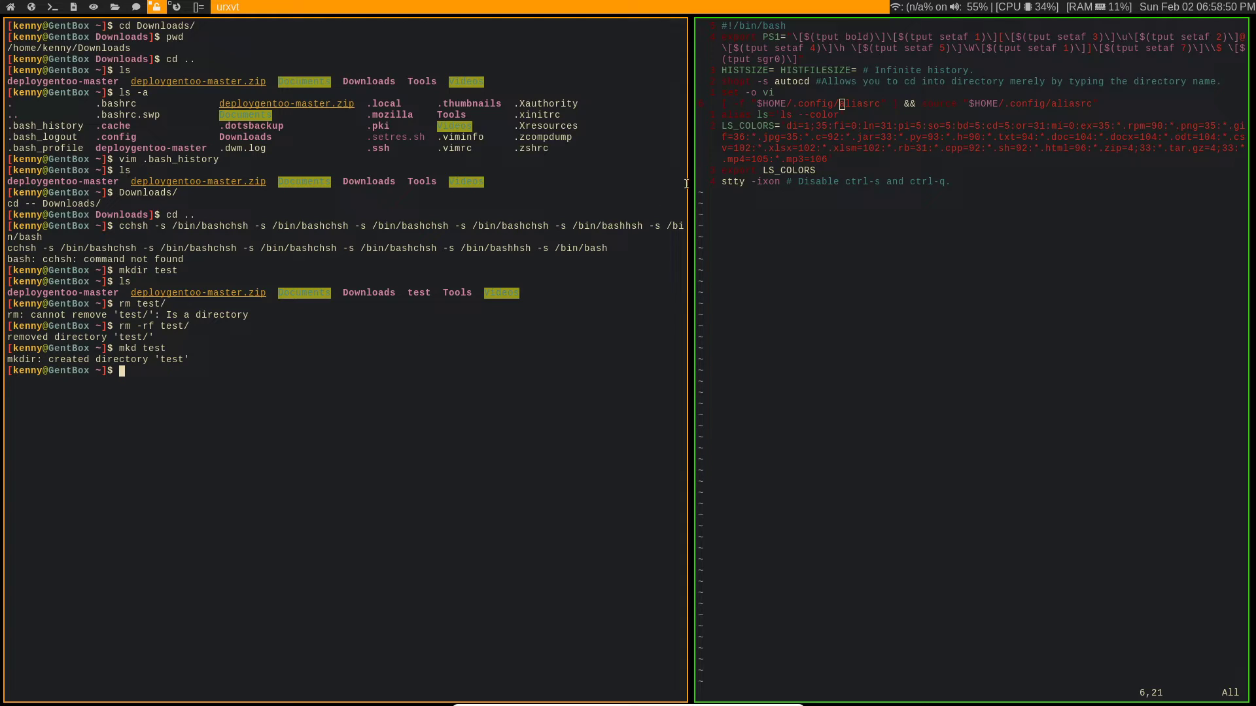
mouse_move(86, 377)
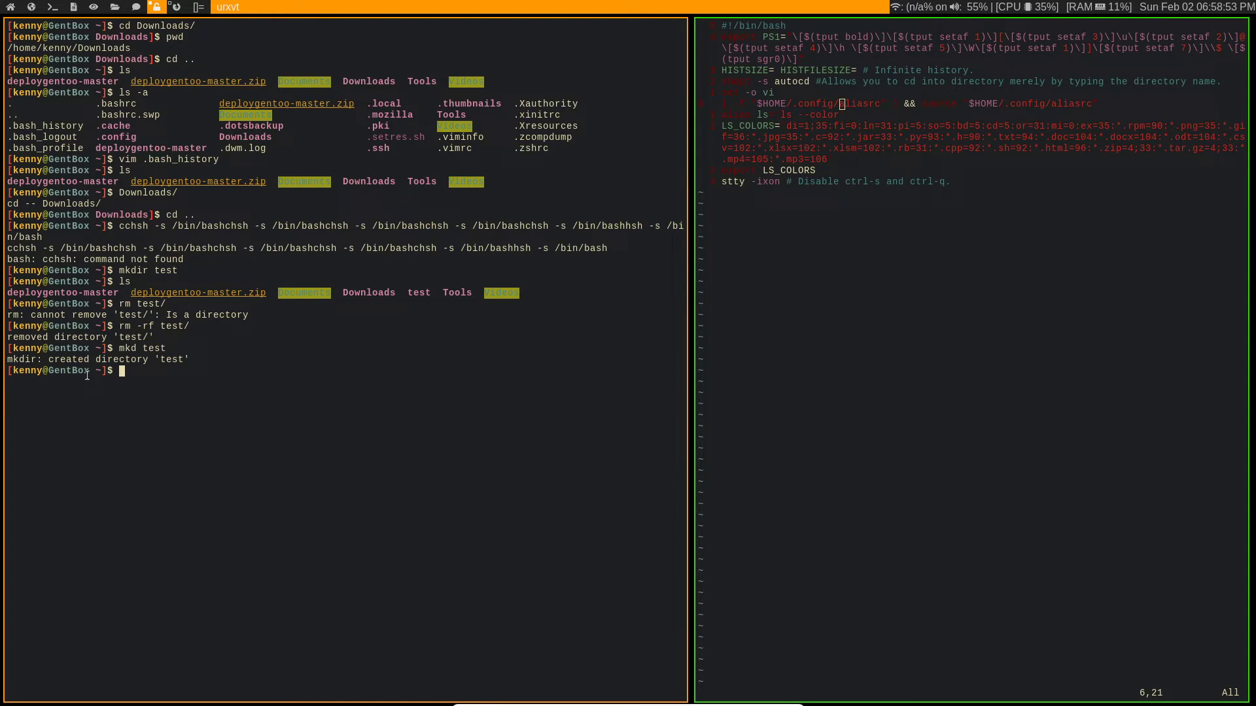
mouse_move(365, 355)
type("ls")
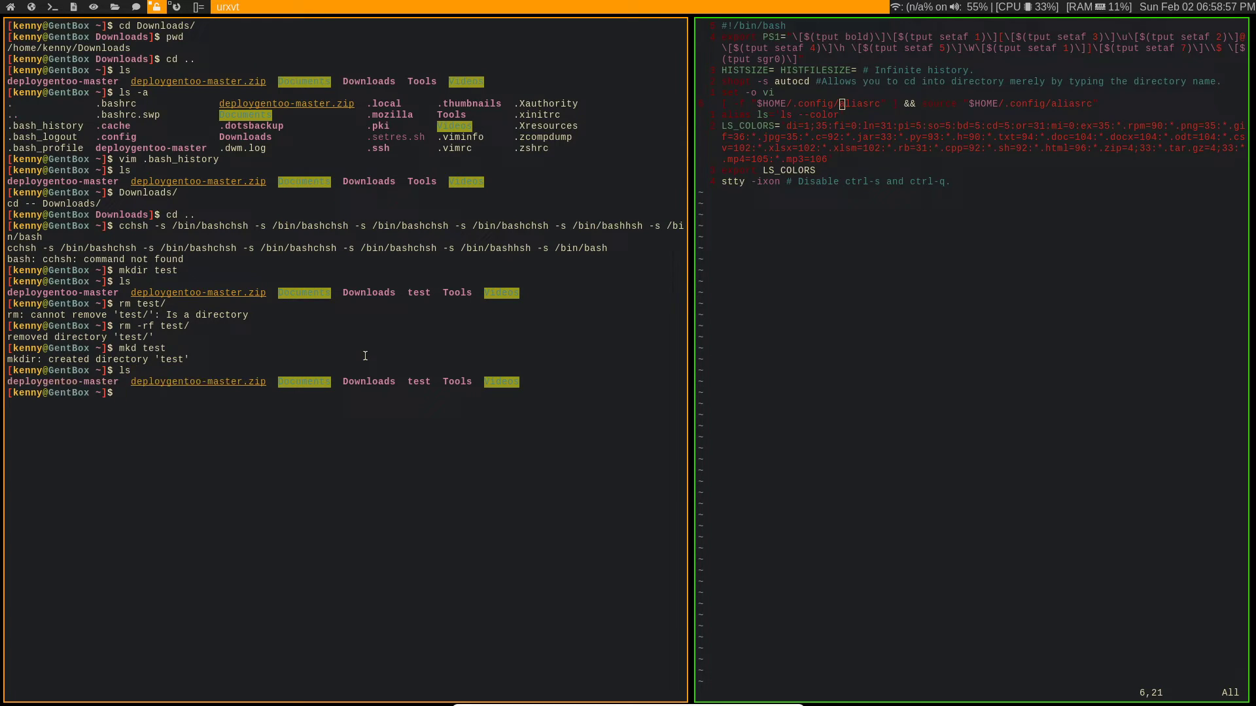
mouse_move(609, 148)
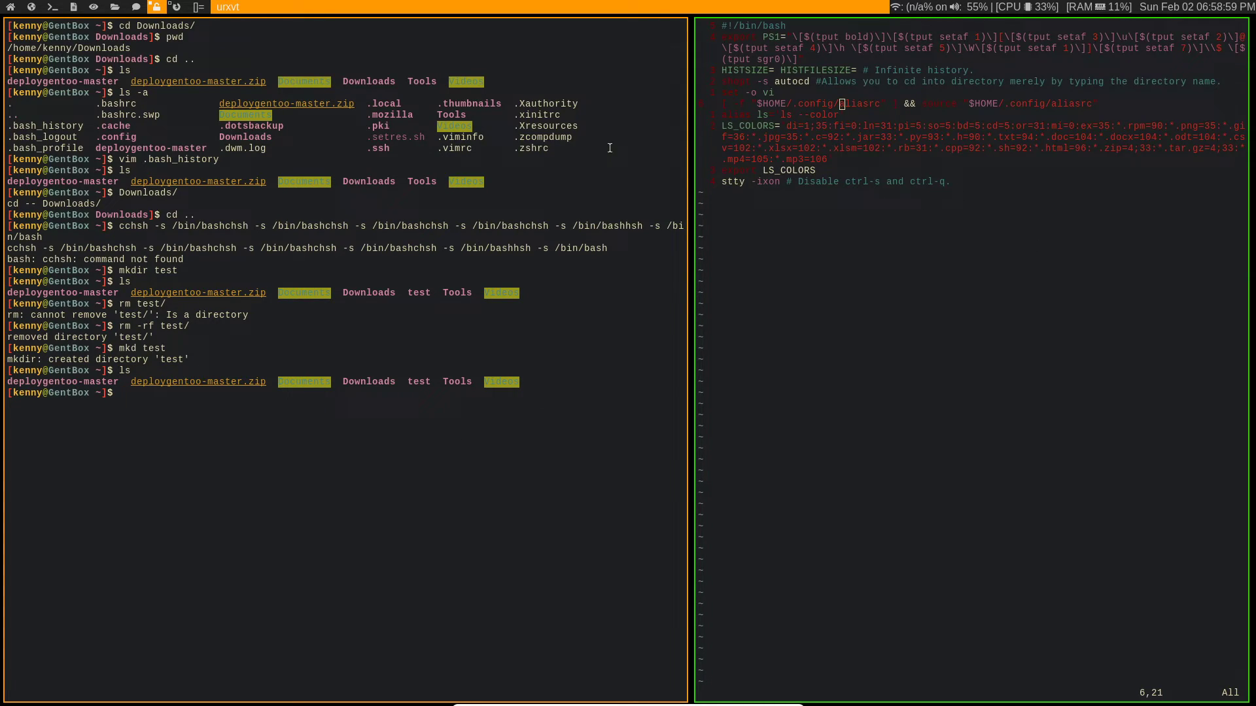
mouse_move(539, 99)
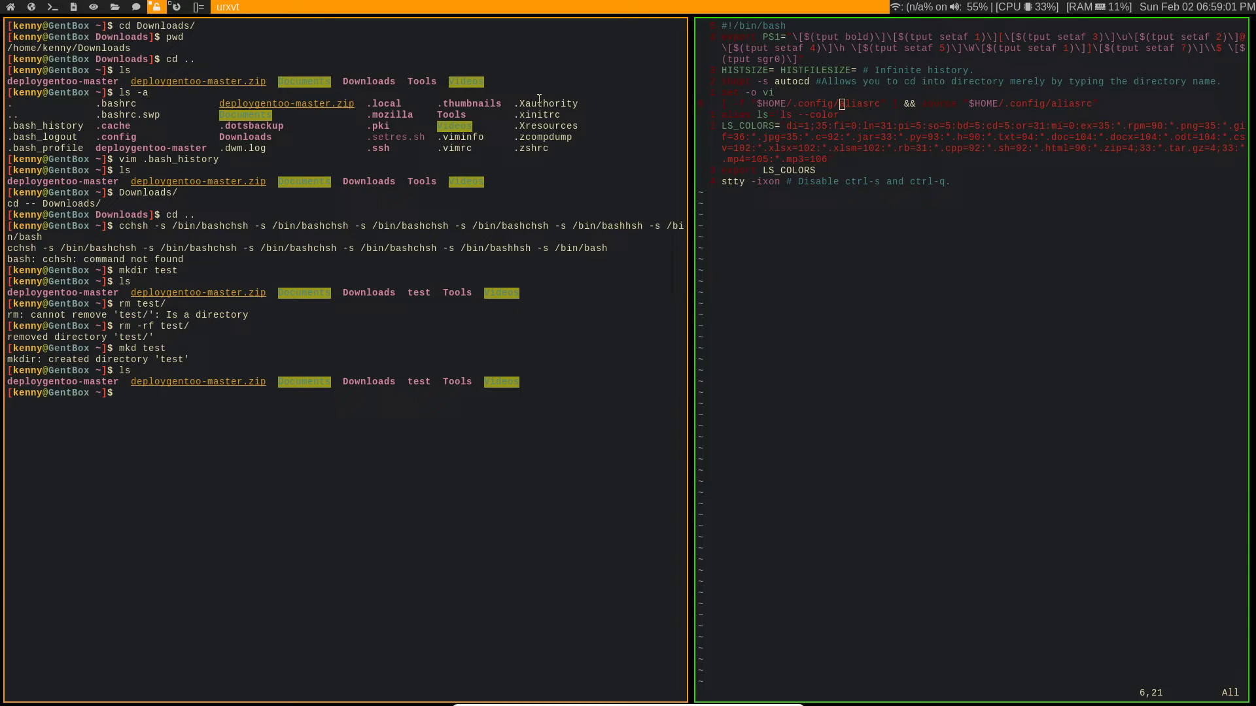
type("vim")
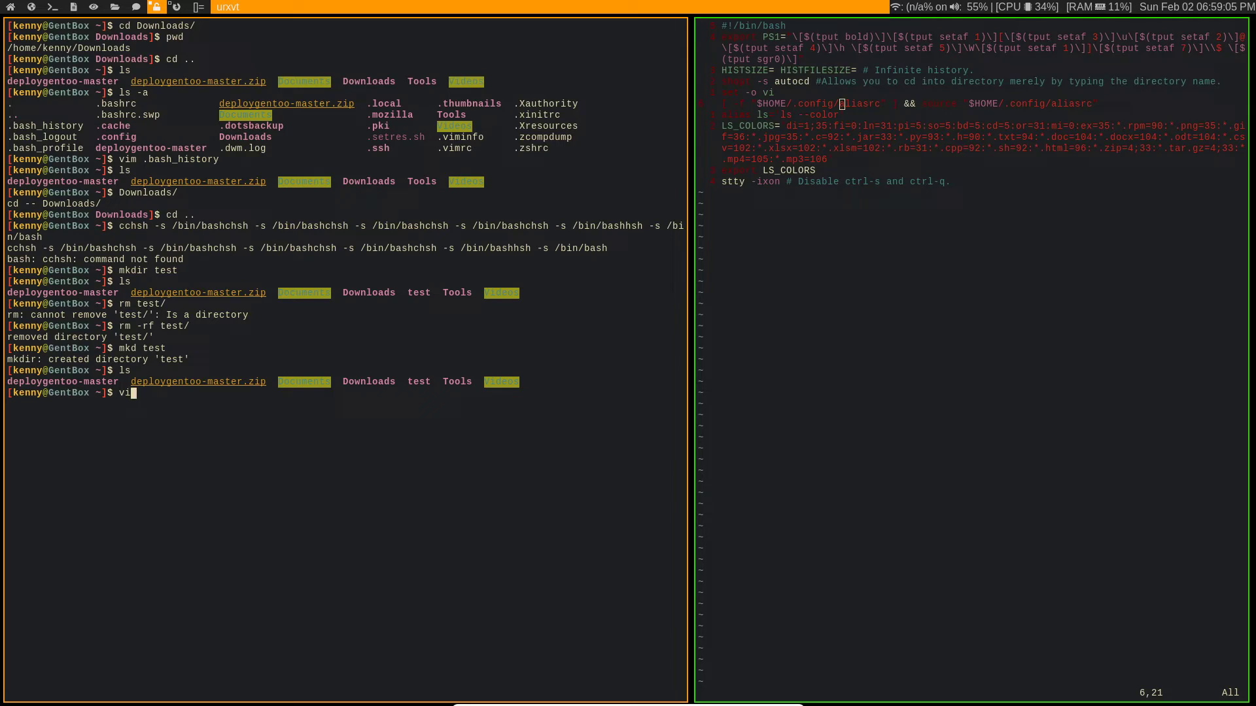
Enter 'd .config' at the prompt, then move to the workspace with the interrupted nvidia-drivers emerge.
type("d .config")
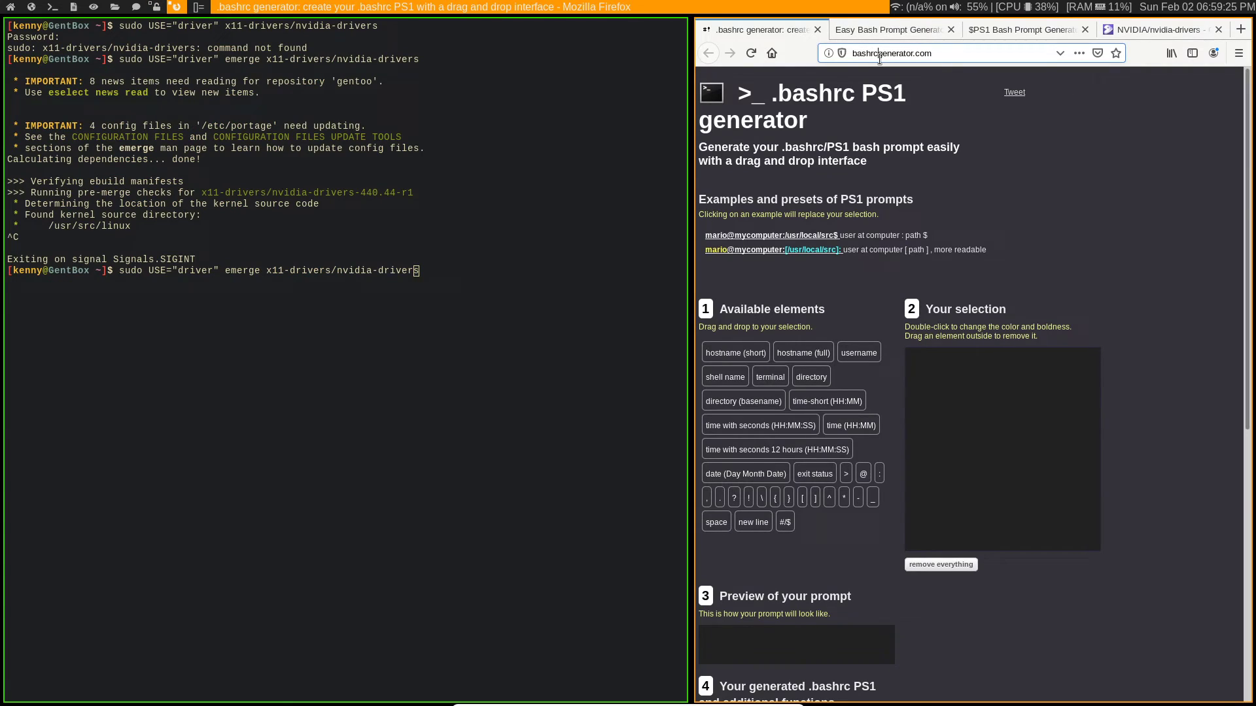
Search YouTube for 'mental outlaw' and play 'Maximize Your Browsers Privacy and Security'.
type("youtube.co")
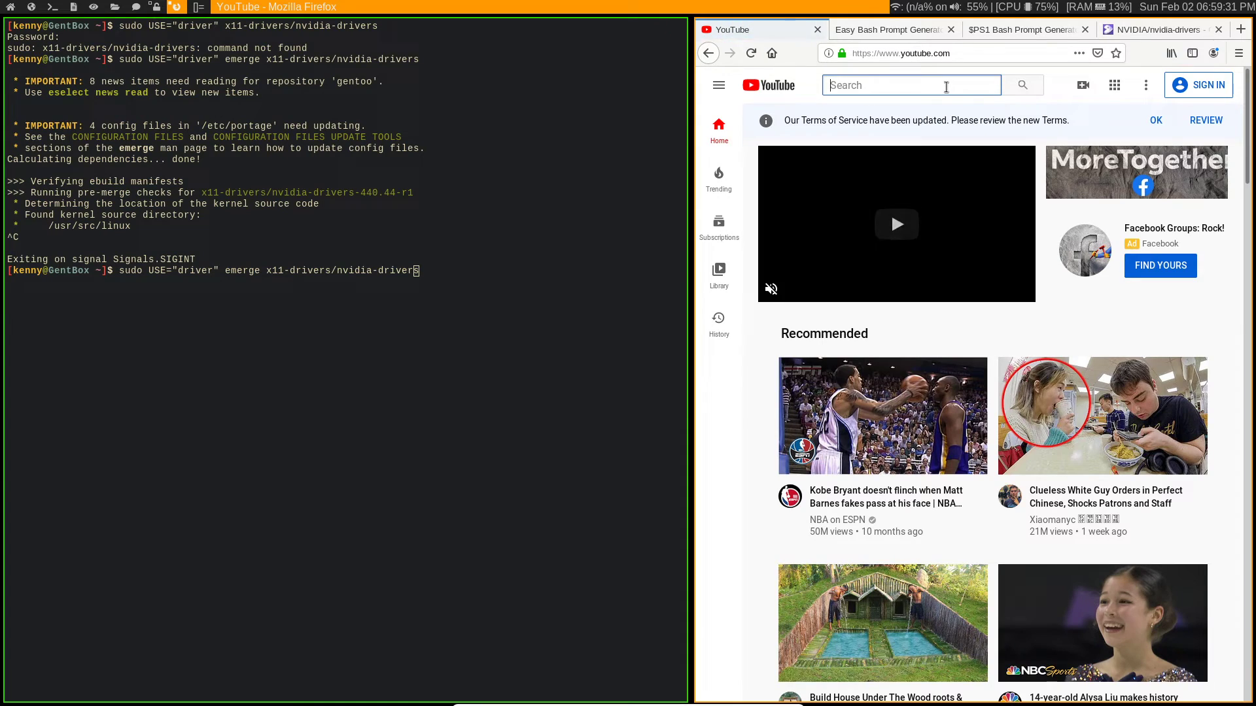
type("mental out")
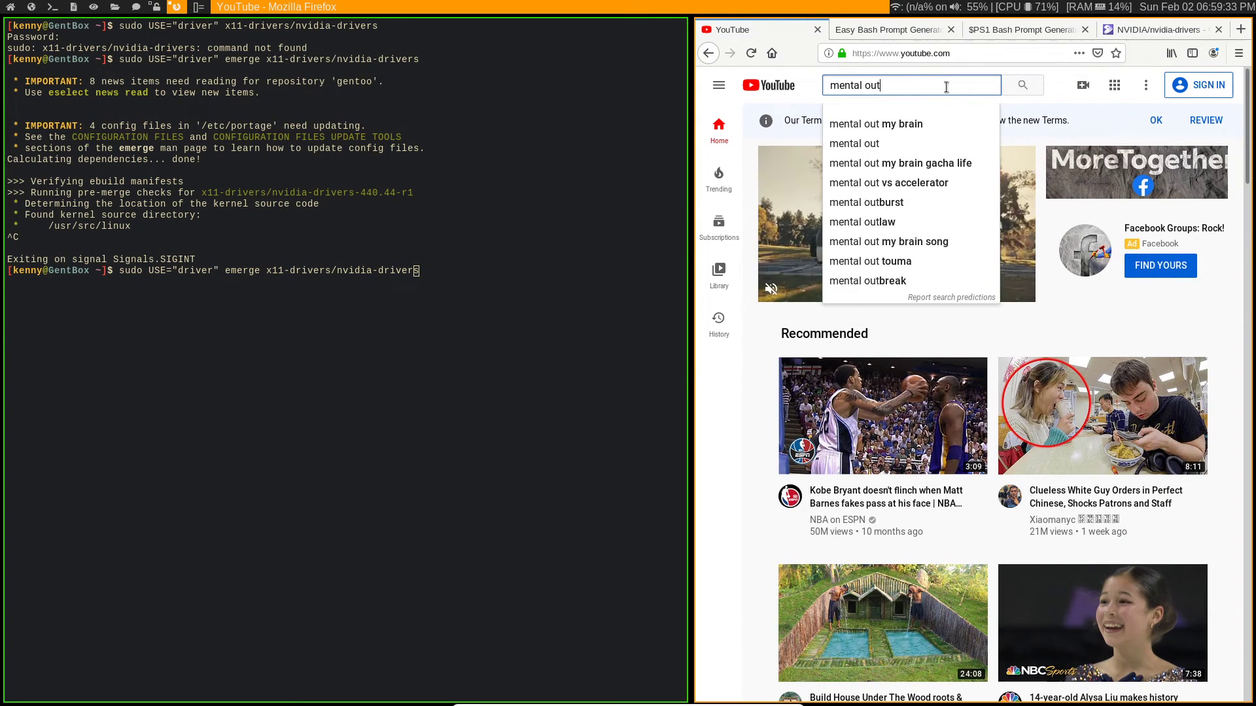
left_click(860, 222)
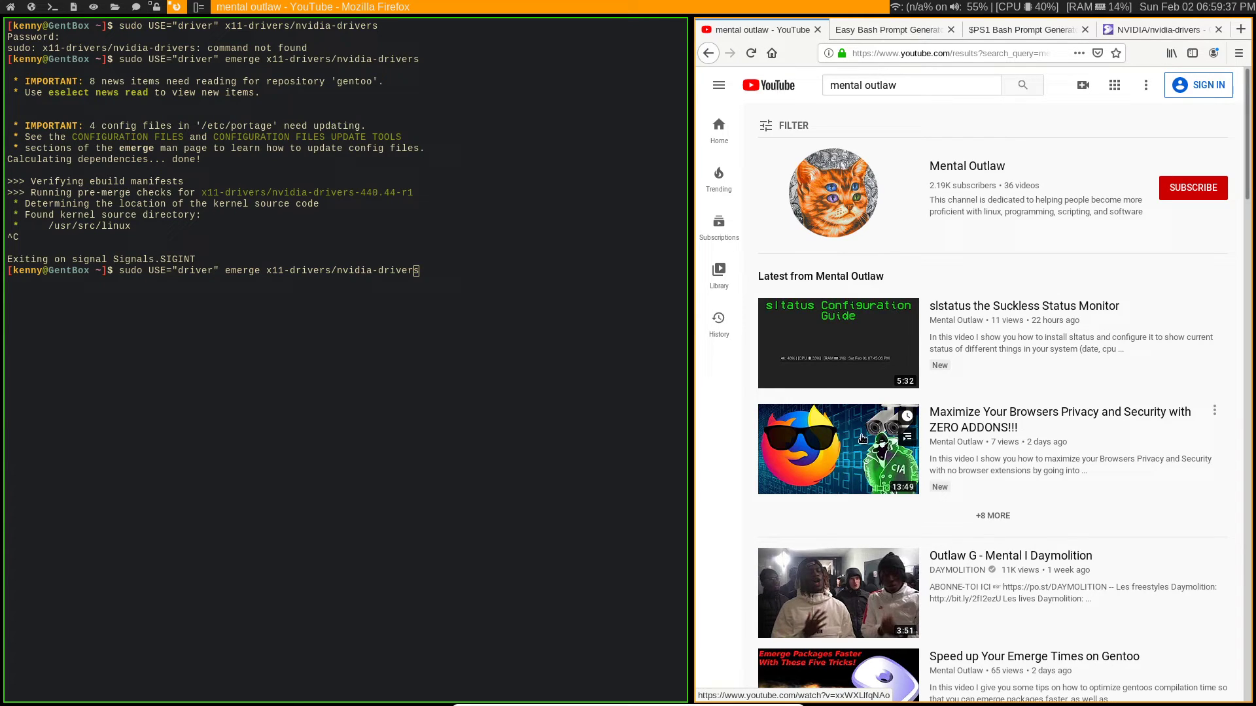
left_click(837, 449)
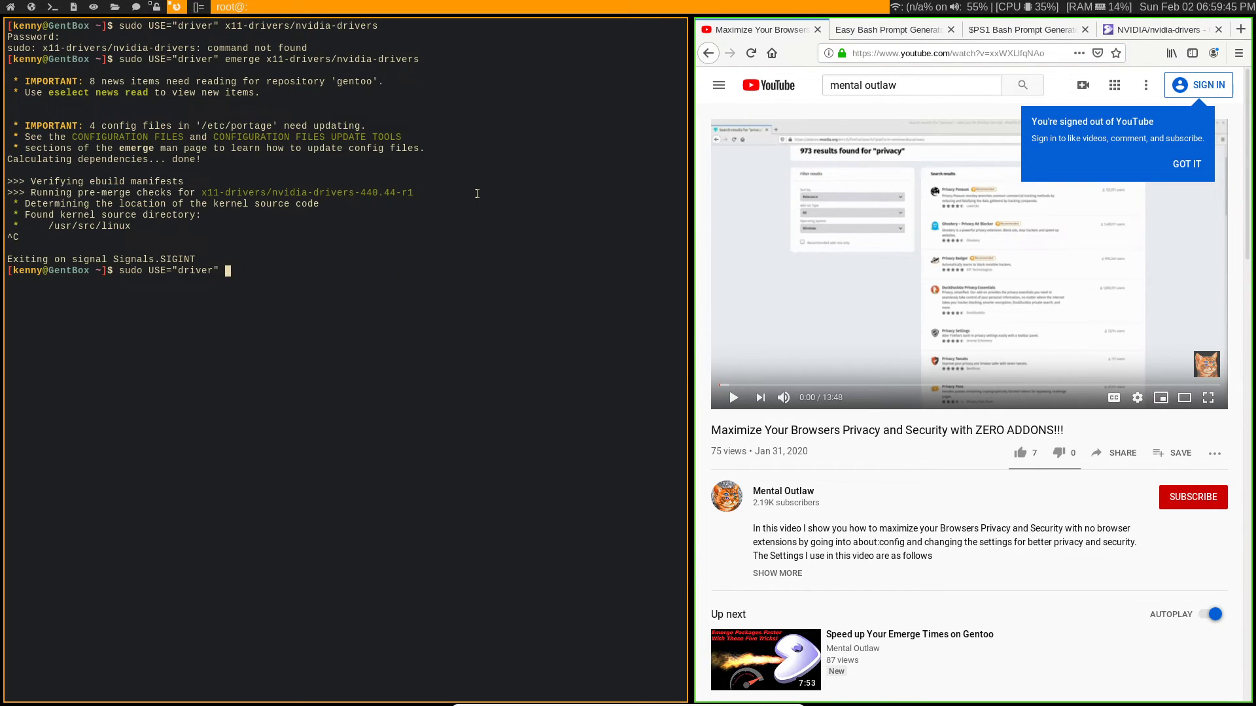
type("yt")
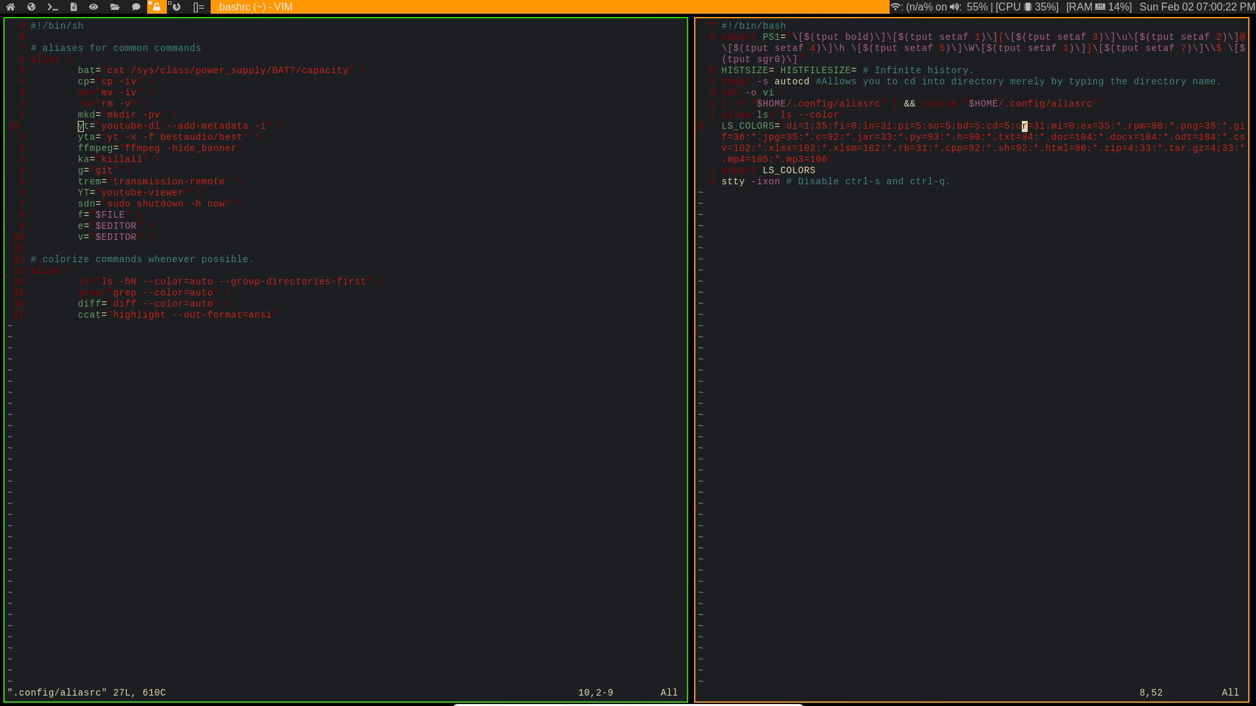
mouse_move(1193, 126)
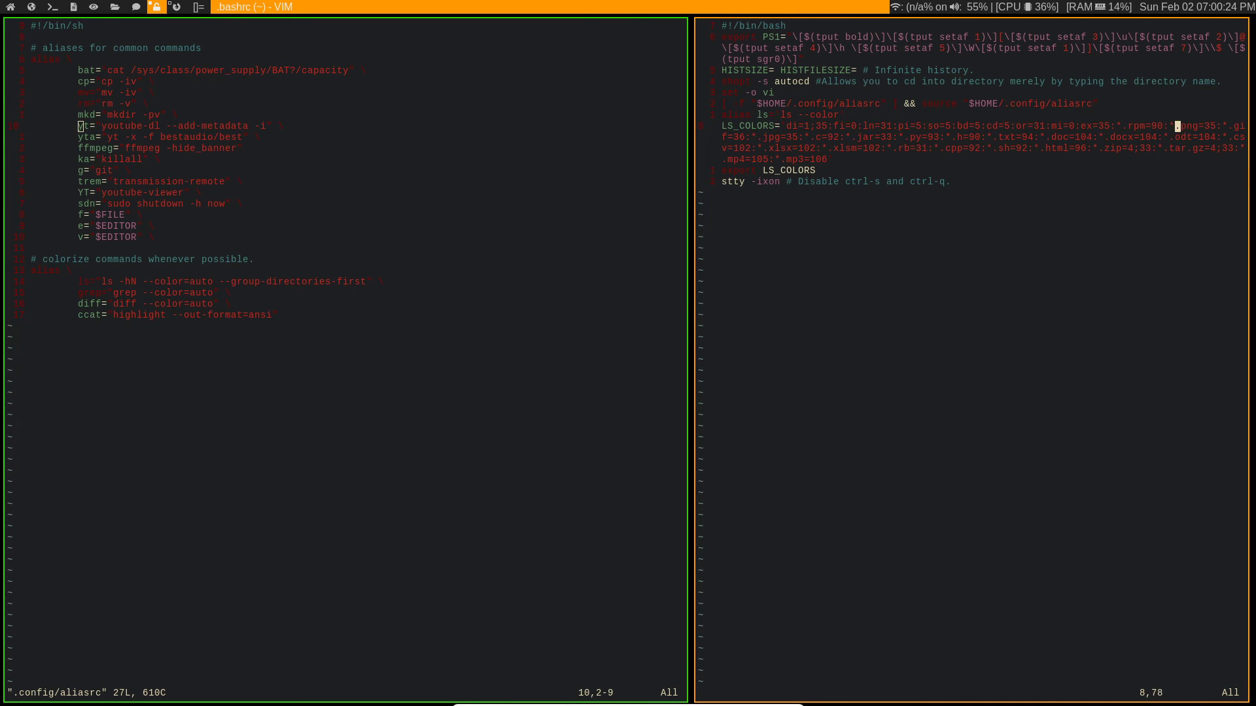